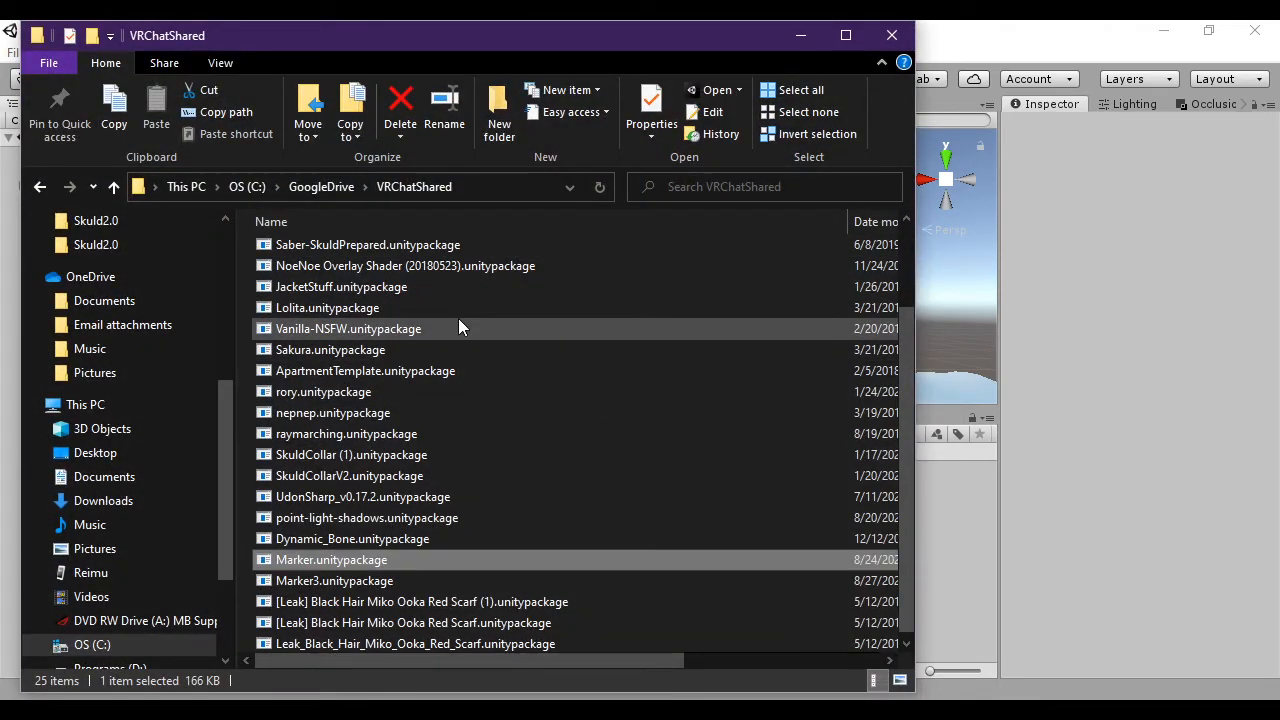
# Import all files of Marker3.unitypackage into the Unity project.
pyautogui.click(334, 580)
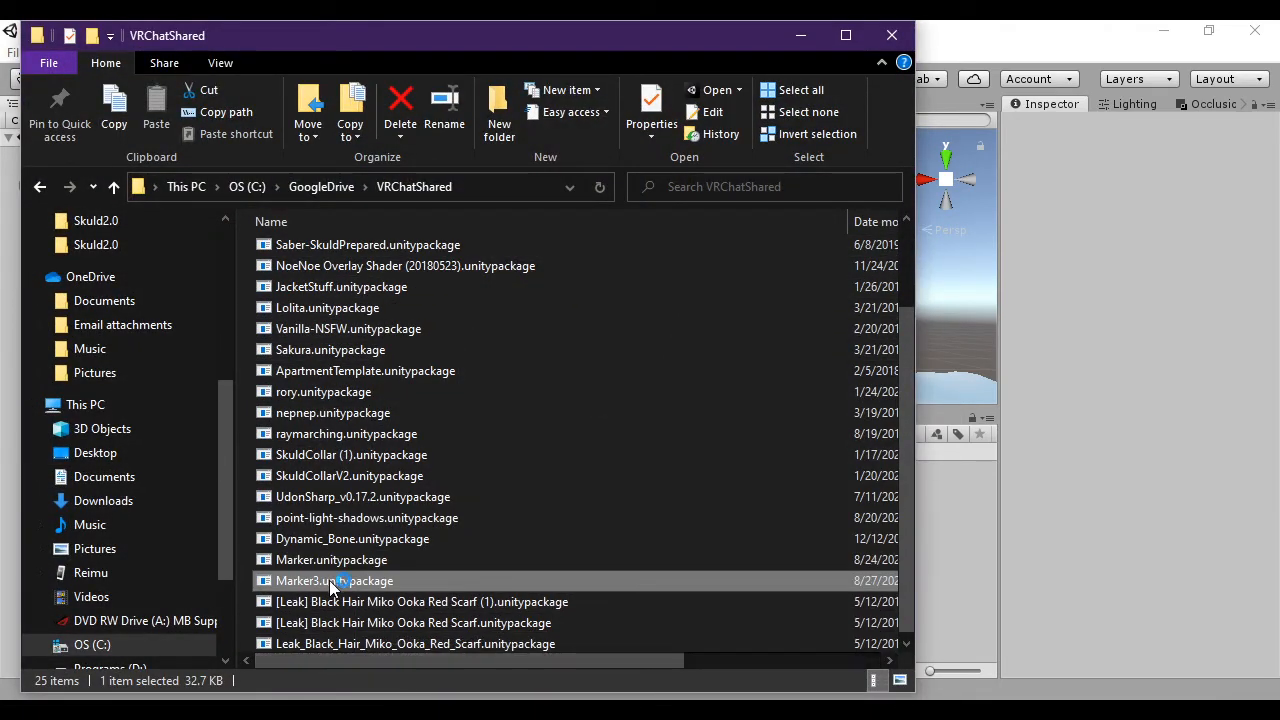
pyautogui.doubleClick(336, 580)
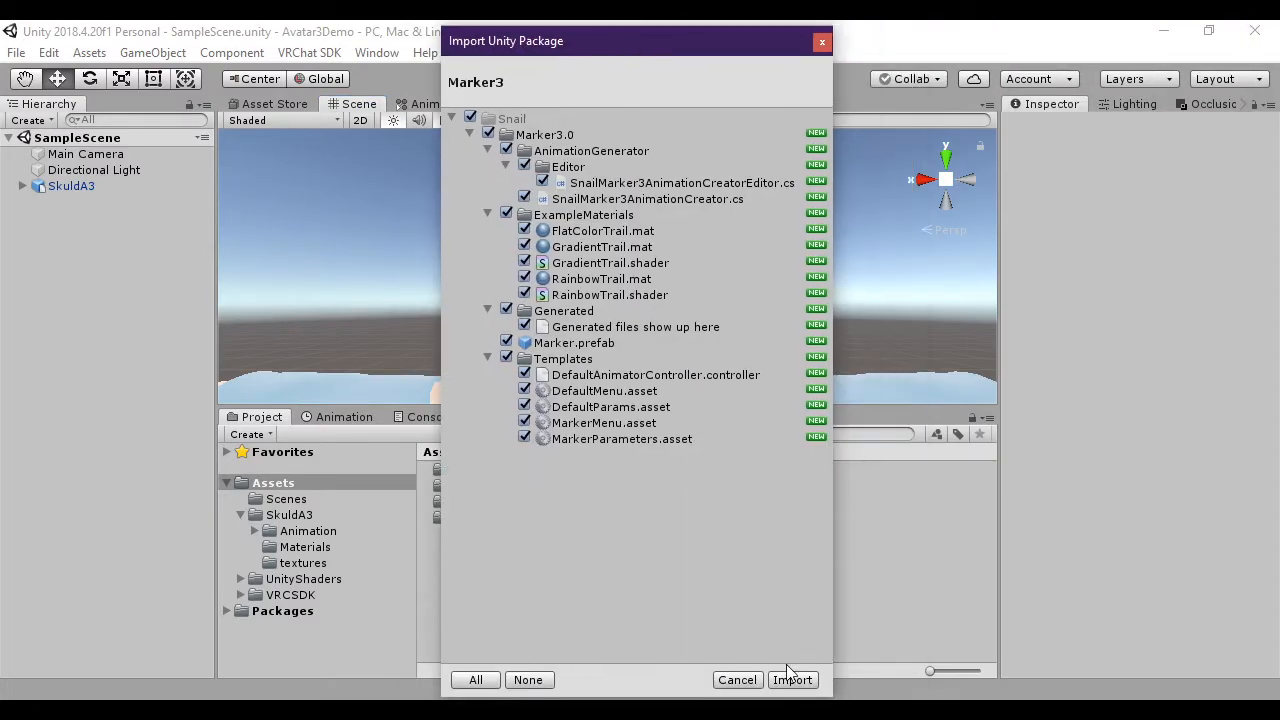
pyautogui.click(792, 680)
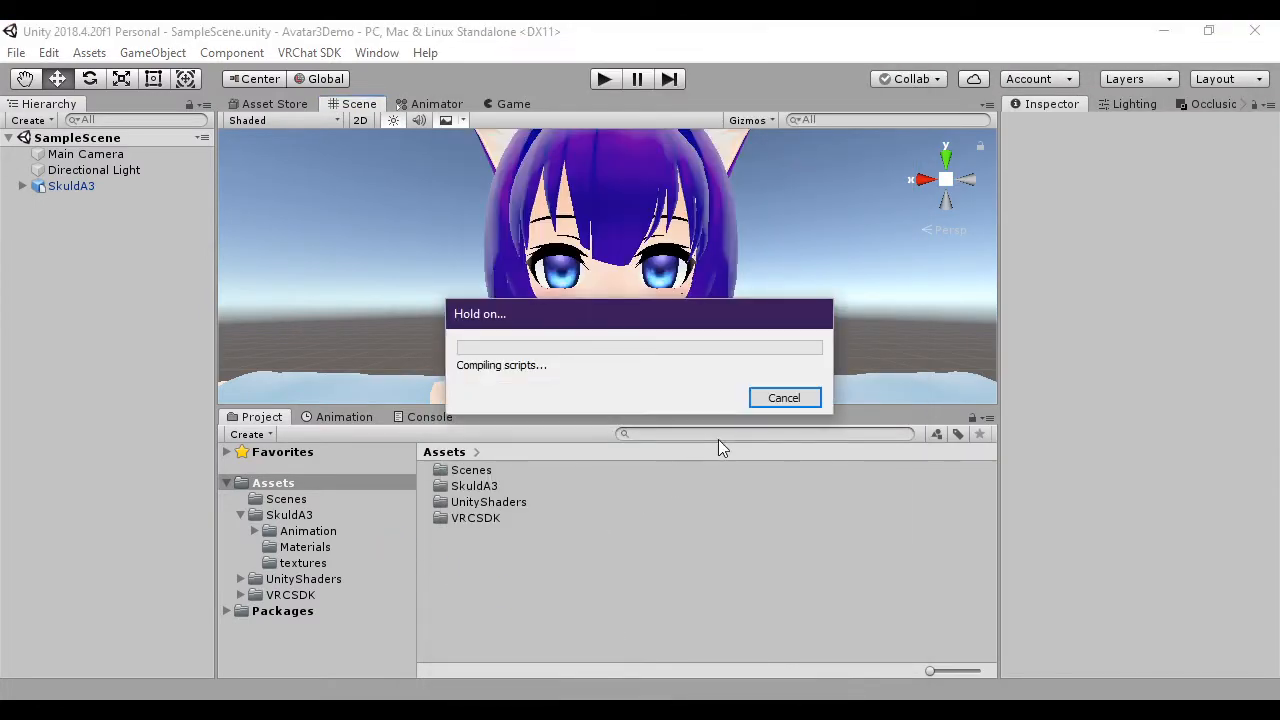
pyautogui.moveTo(684, 500)
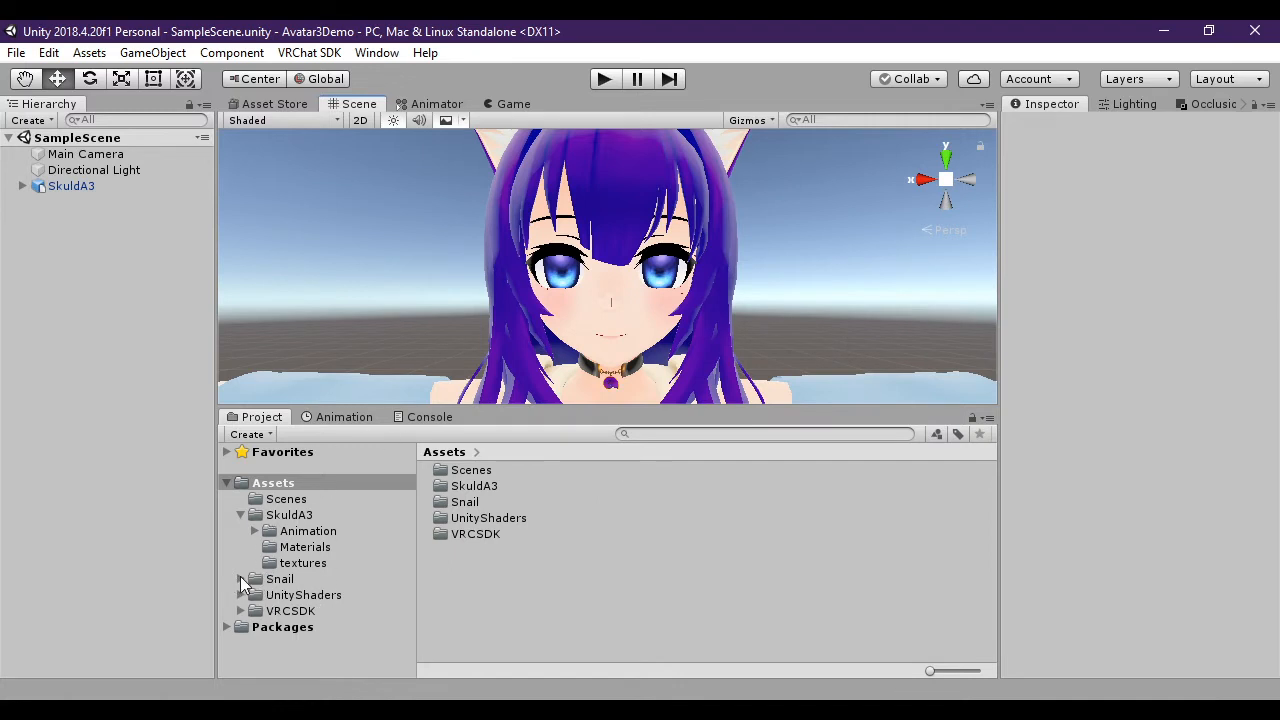
# Browse the Snail Marker3.0 assets folder and select the SkuldA3 avatar.
pyautogui.click(240, 580)
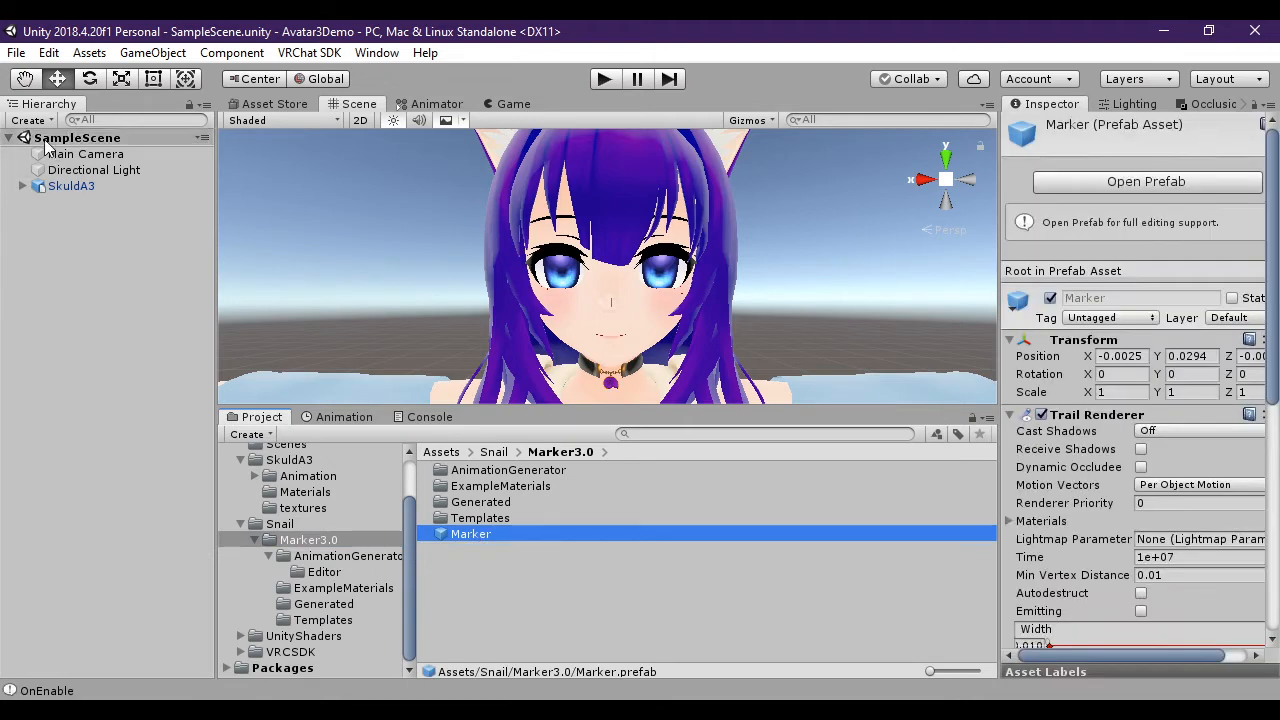
pyautogui.click(72, 186)
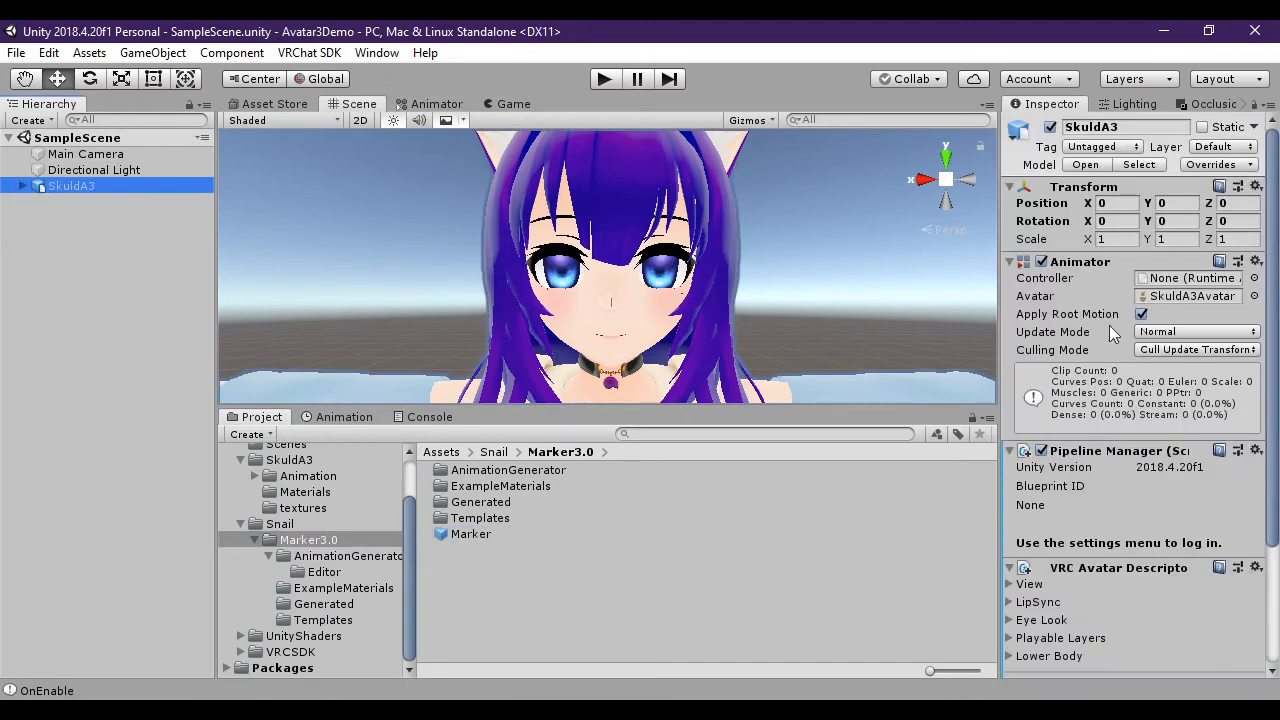
pyautogui.scroll(-3)
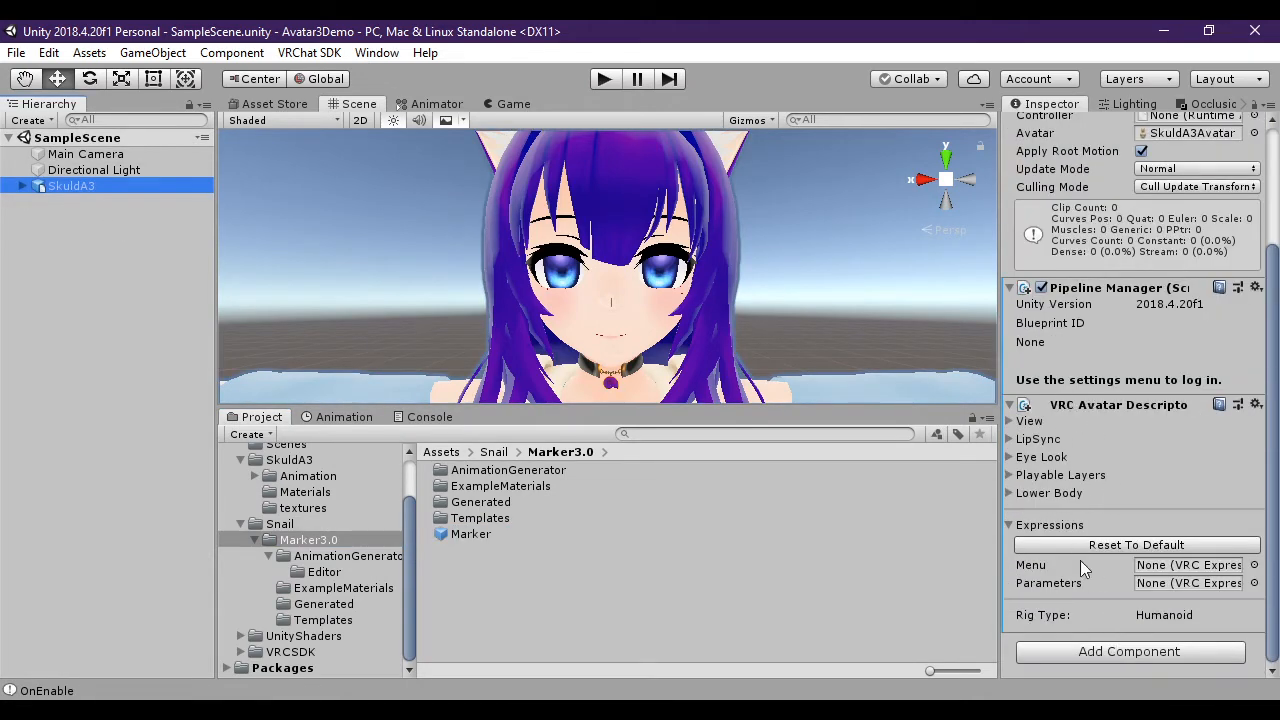
pyautogui.moveTo(1070, 528)
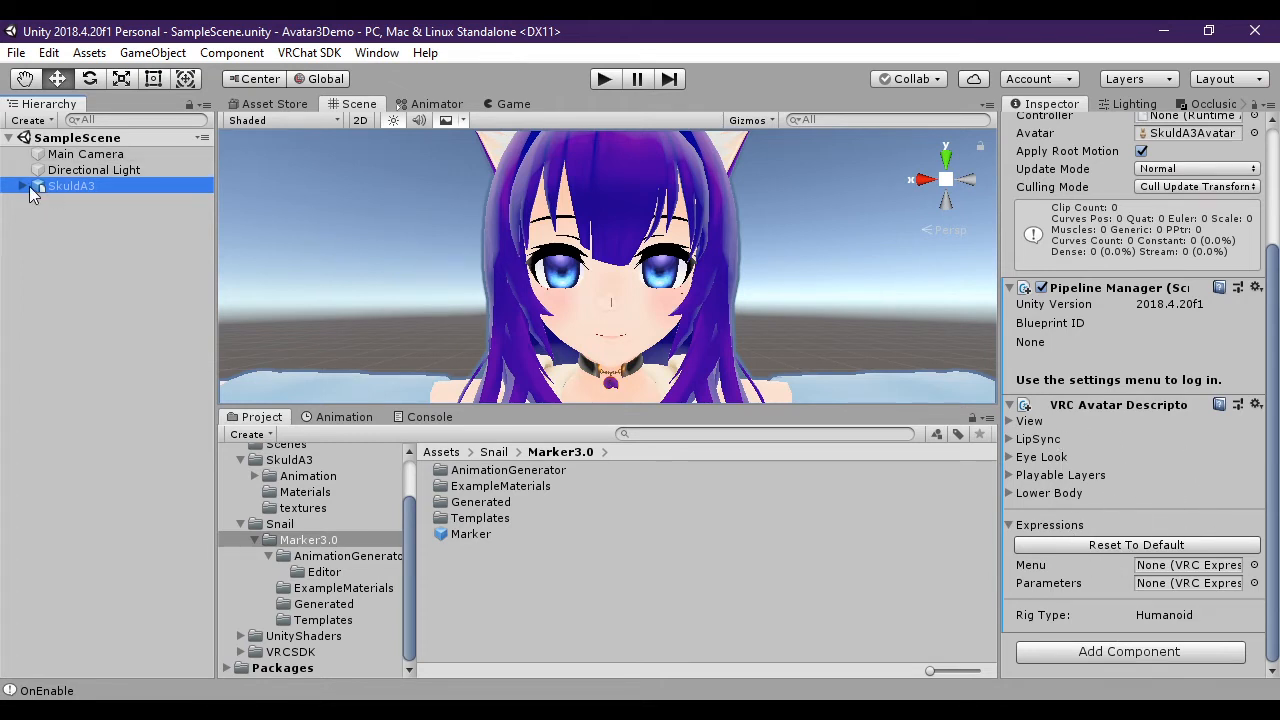
# Expand SkuldA3's armature from Hips through Spine, Chest and right arm to the finger bones.
pyautogui.click(22, 186)
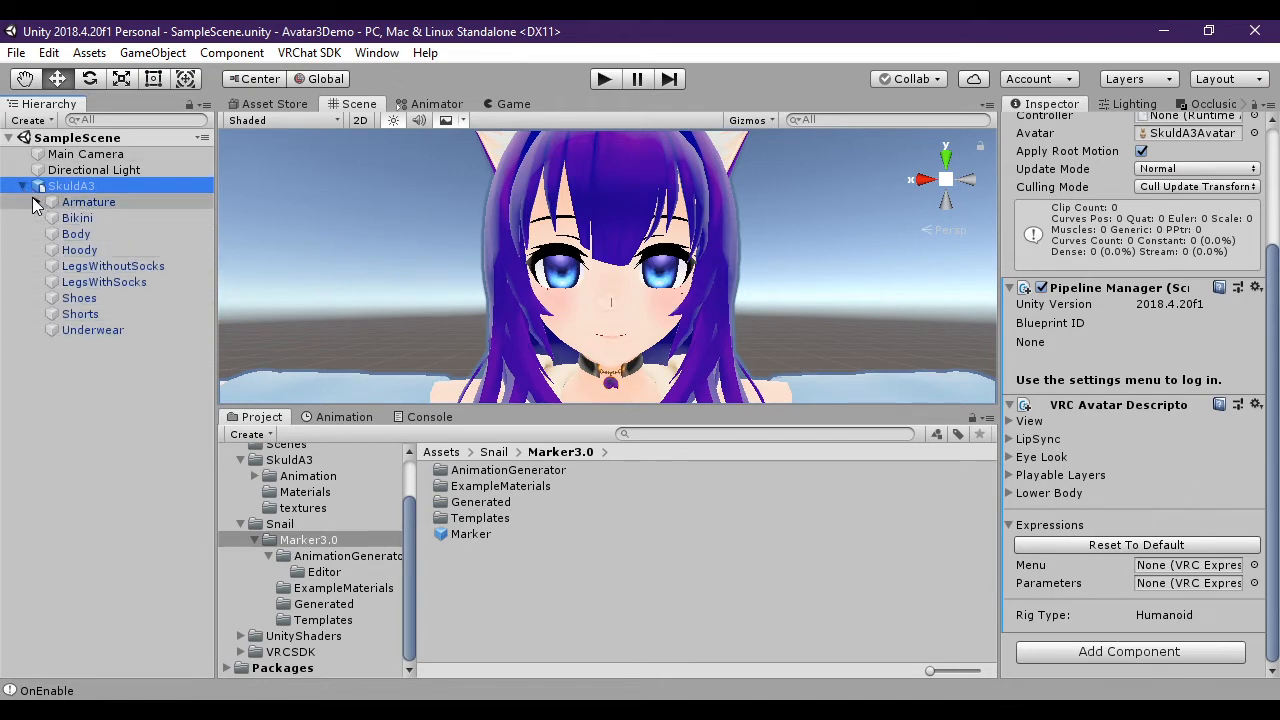
pyautogui.click(36, 200)
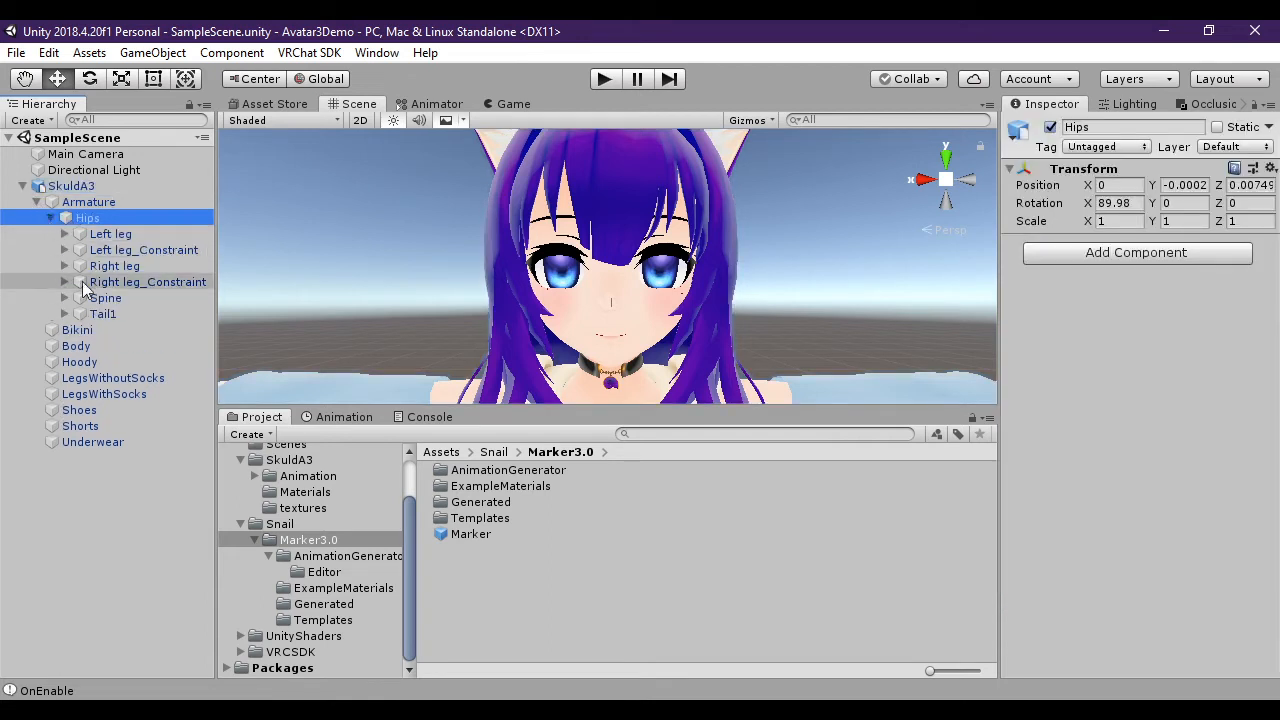
pyautogui.click(64, 296)
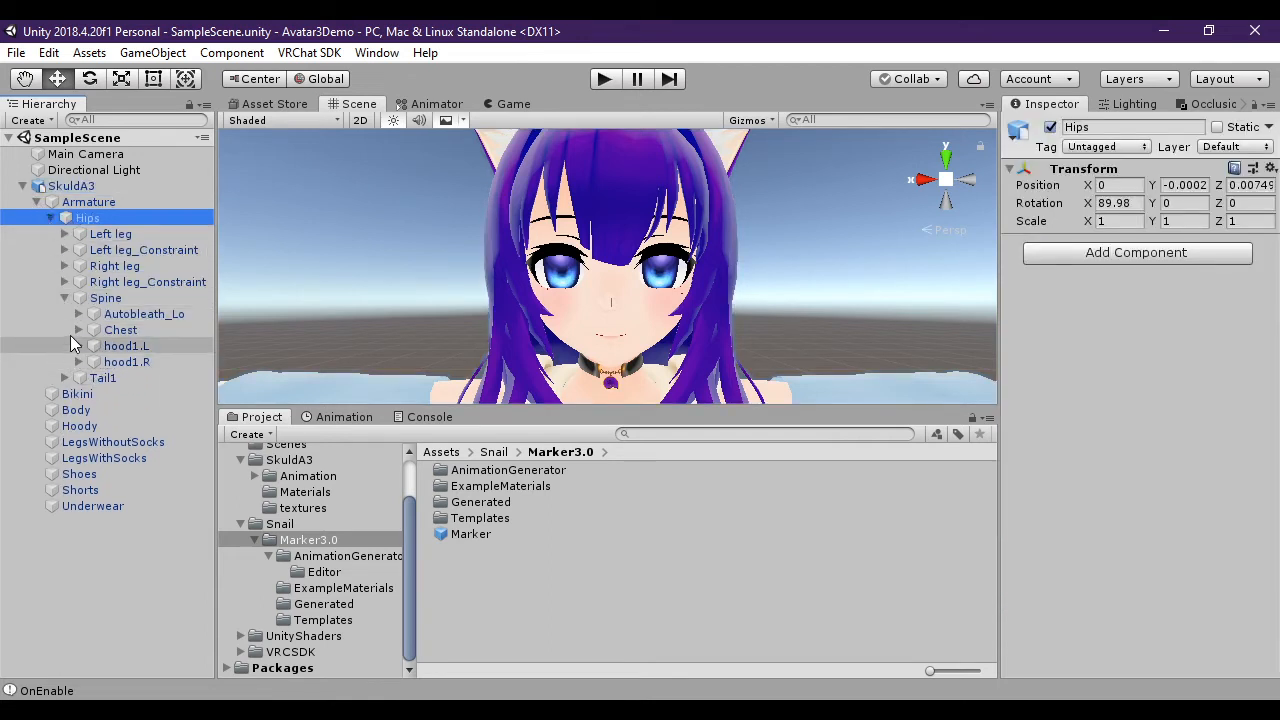
pyautogui.click(80, 330)
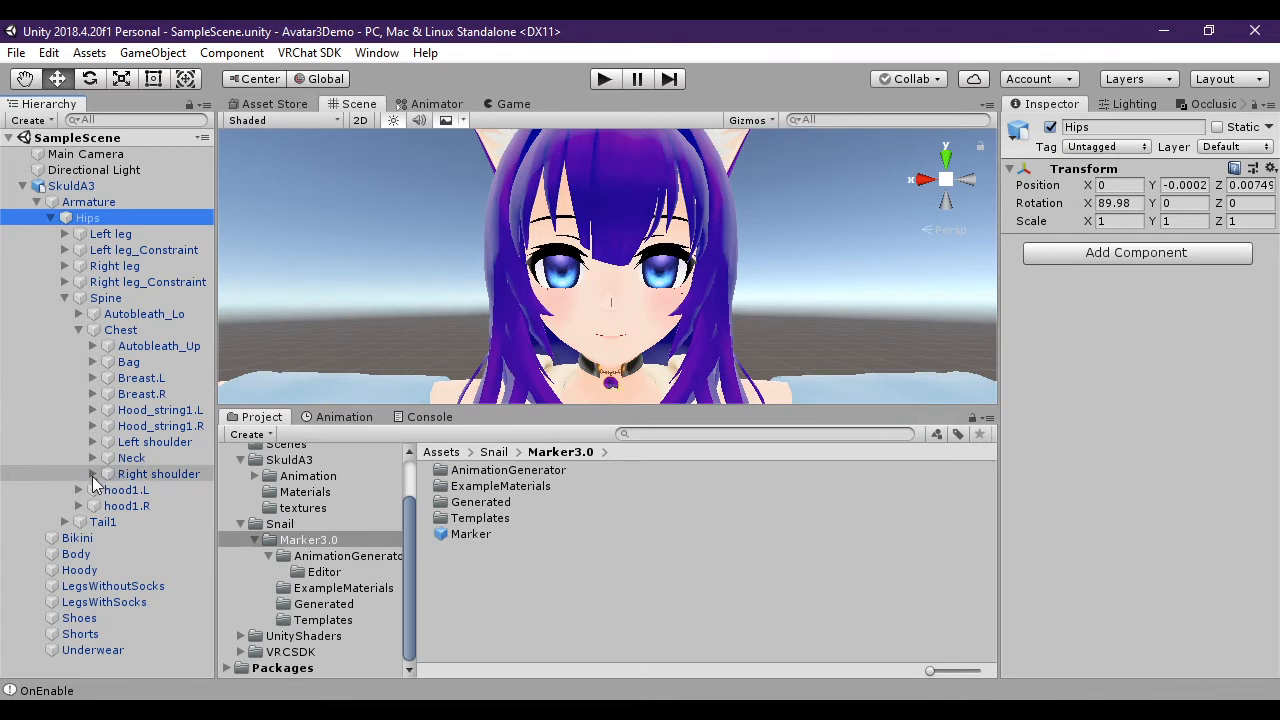
pyautogui.click(92, 472)
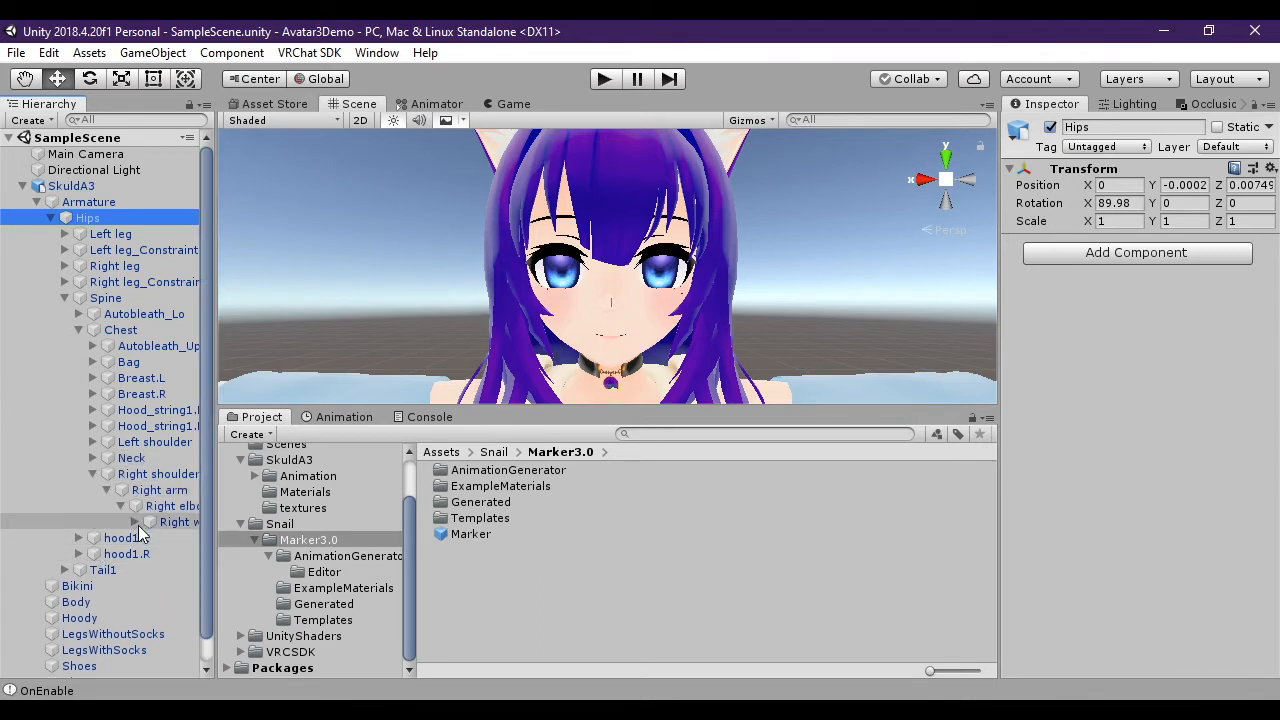
pyautogui.click(148, 520)
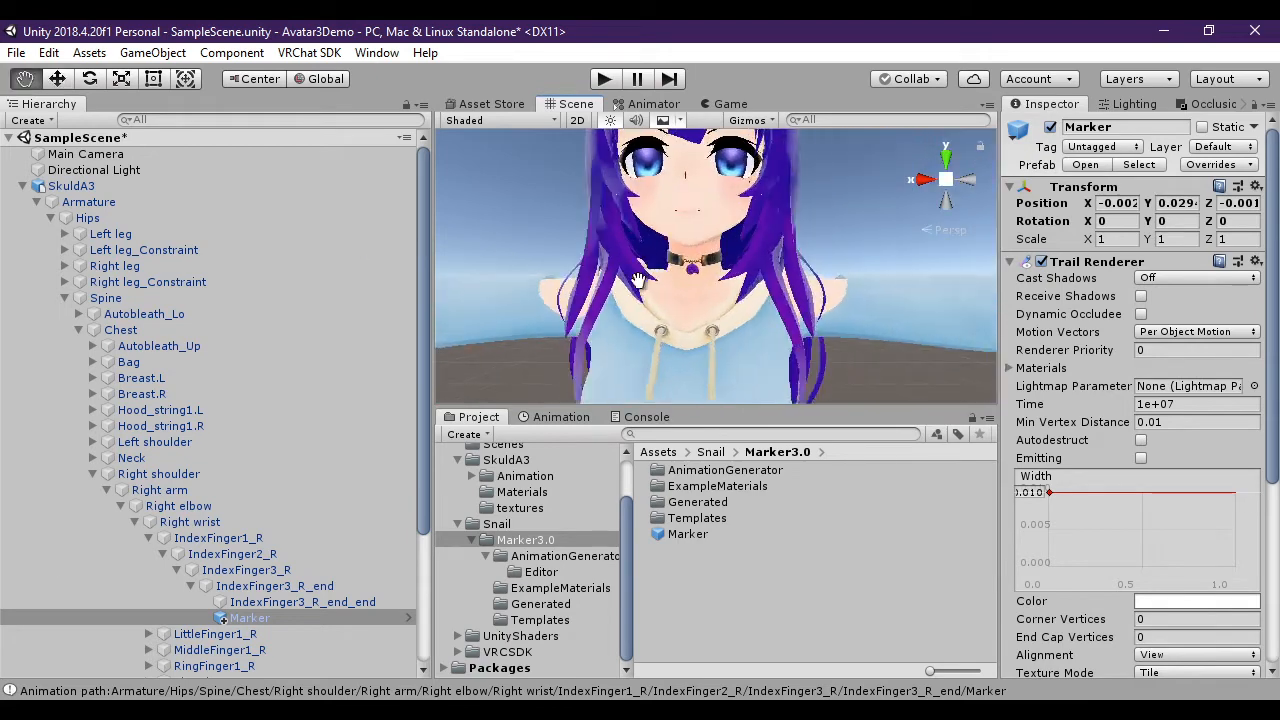
# Zero the Marker's position and nudge it with the move gizmo onto the index fingertip.
pyautogui.click(248, 618)
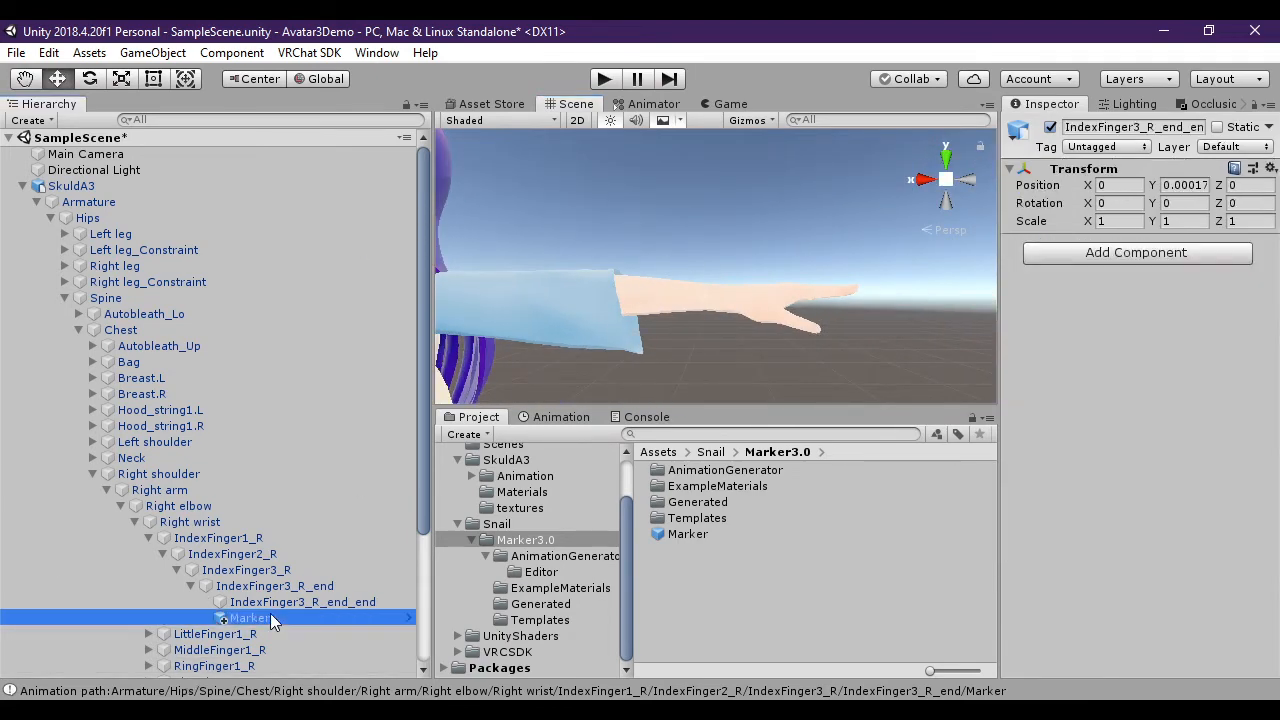
pyautogui.click(248, 616)
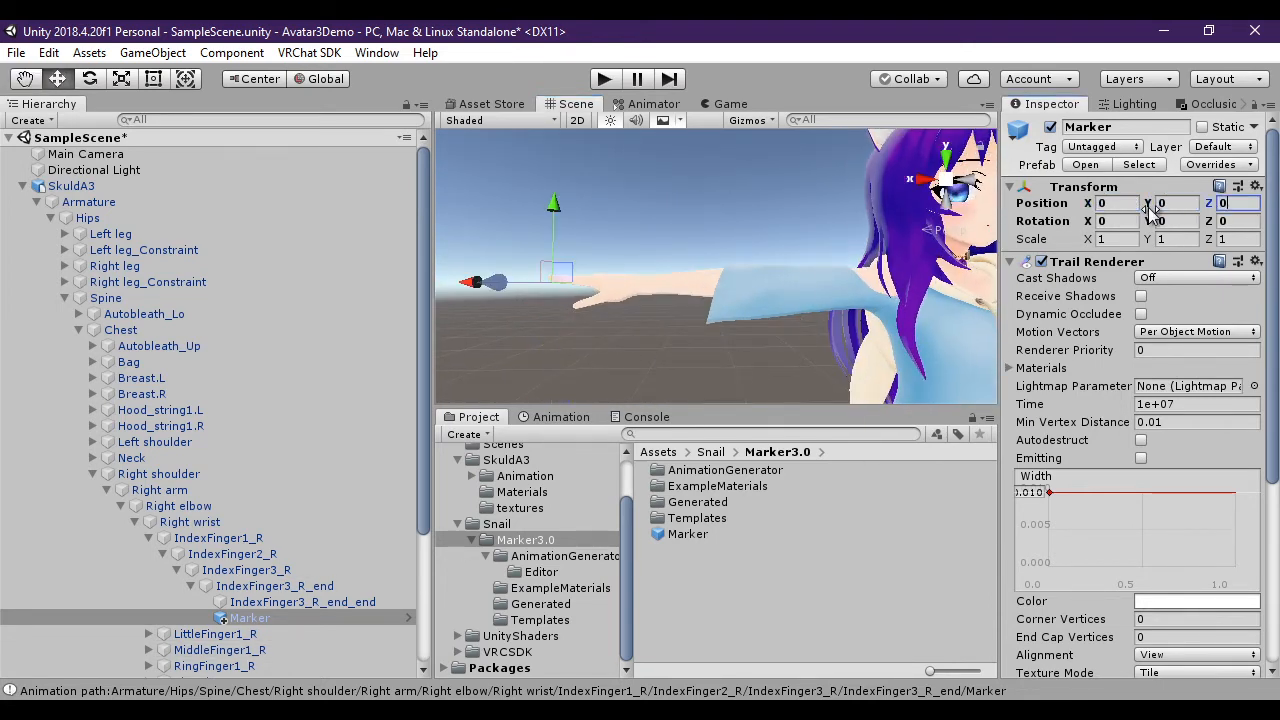
pyautogui.moveTo(700, 250); pyautogui.dragTo(640, 330)
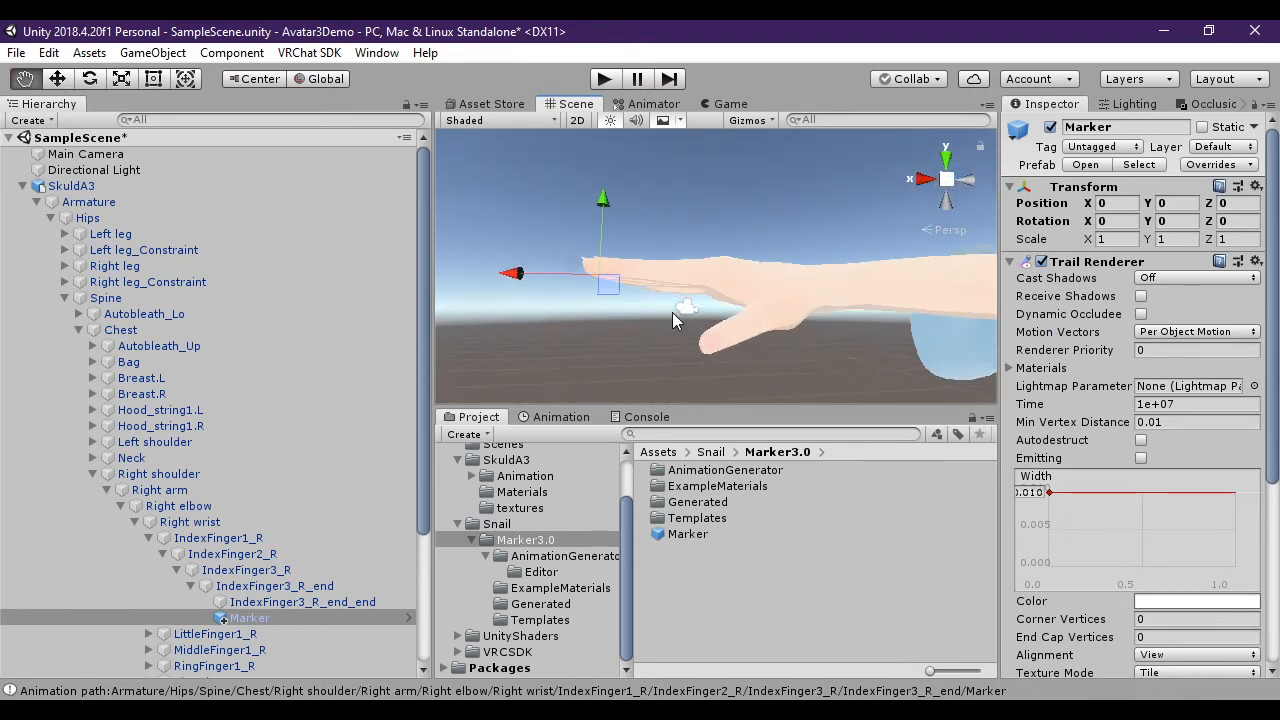
pyautogui.moveTo(604, 198); pyautogui.dragTo(604, 184)
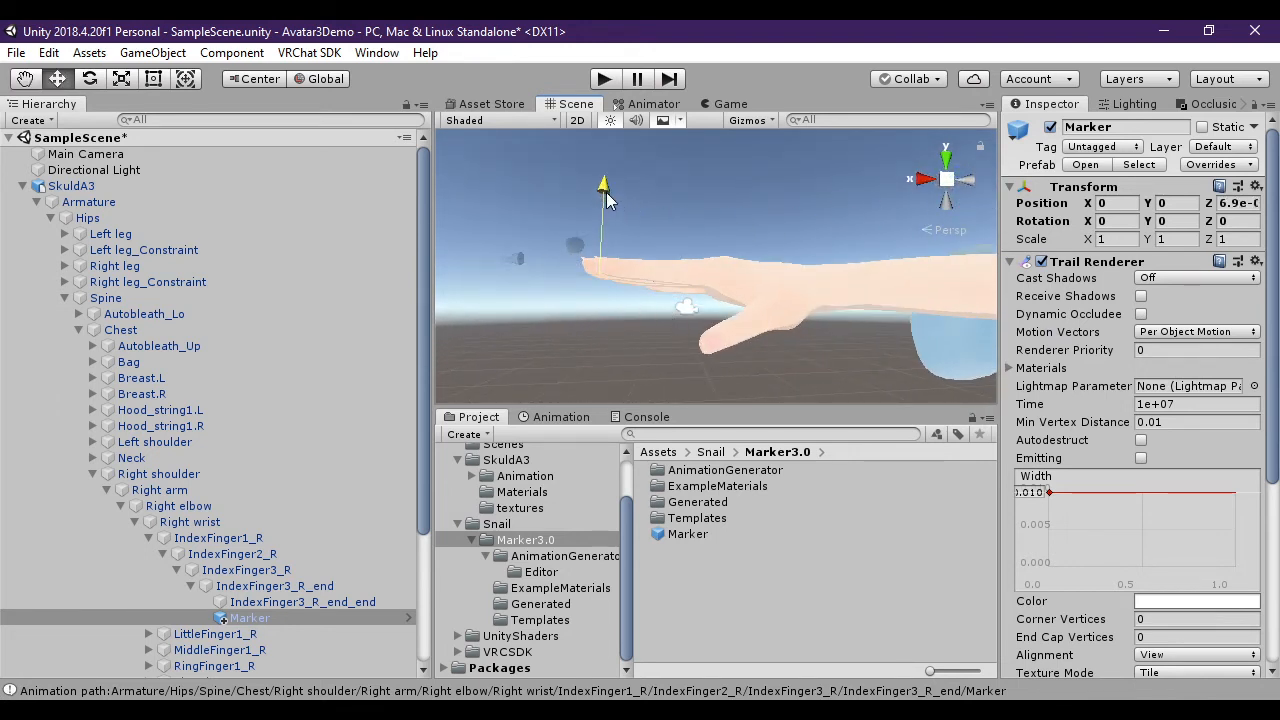
pyautogui.moveTo(604, 184); pyautogui.dragTo(510, 264)
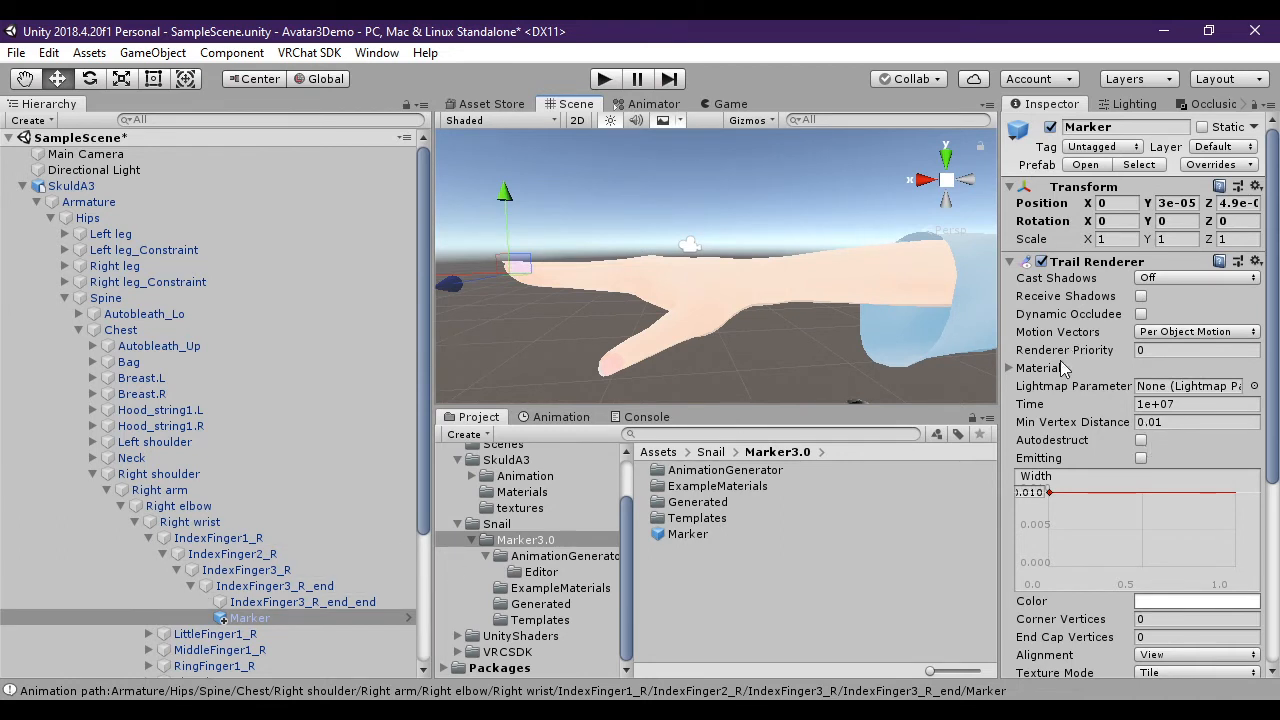
pyautogui.scroll(-3)
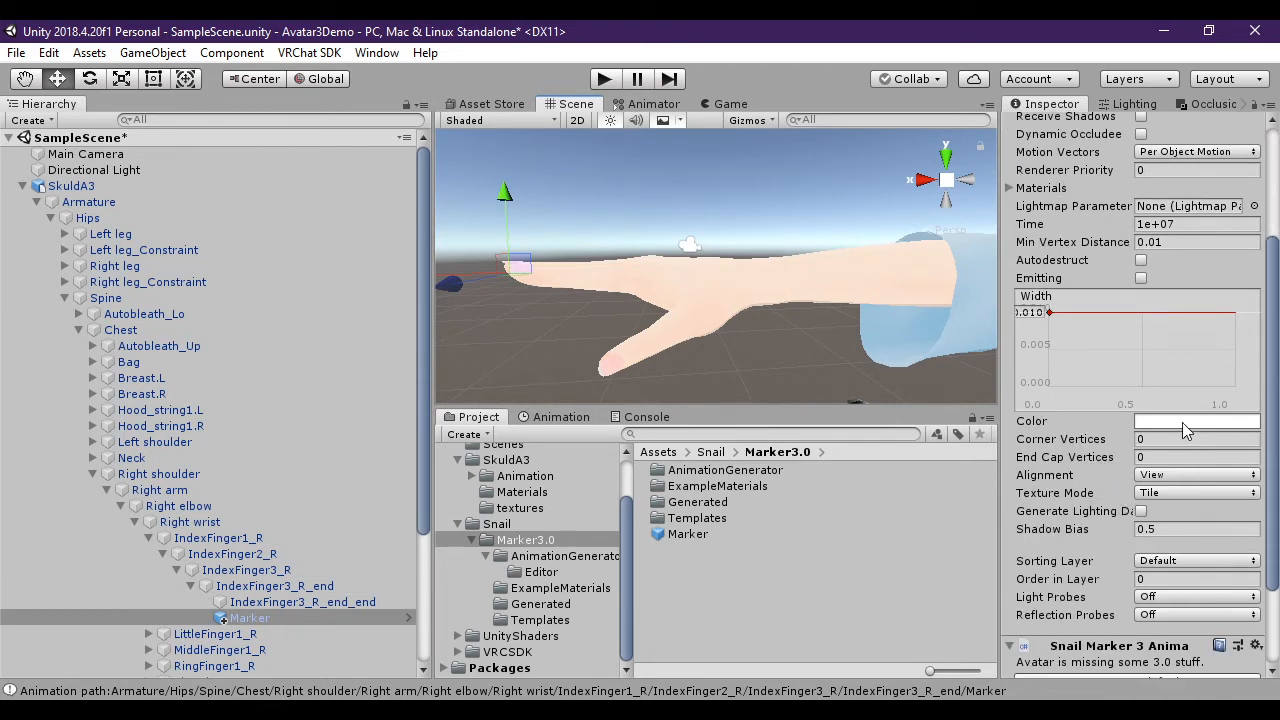
# Set the Trail Renderer gradient's start key to purple and end key to white (255,255,255).
pyautogui.click(1196, 420)
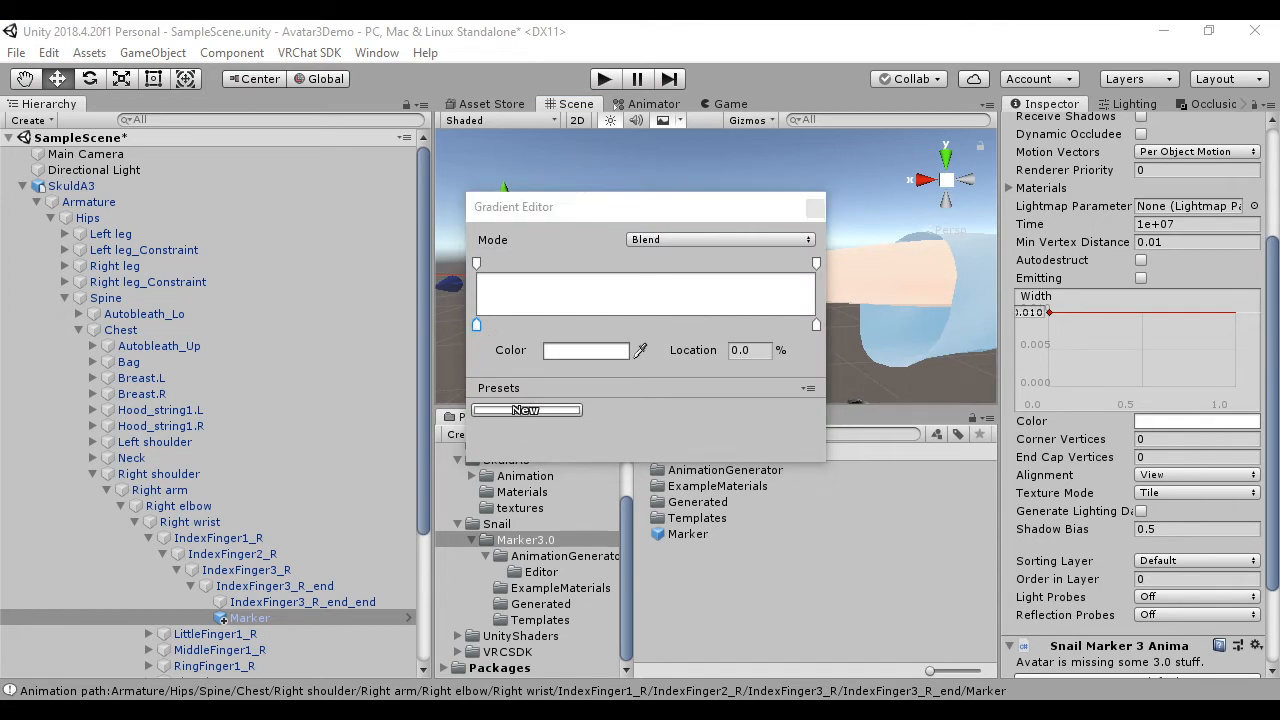
pyautogui.click(584, 348)
pyautogui.write('64')
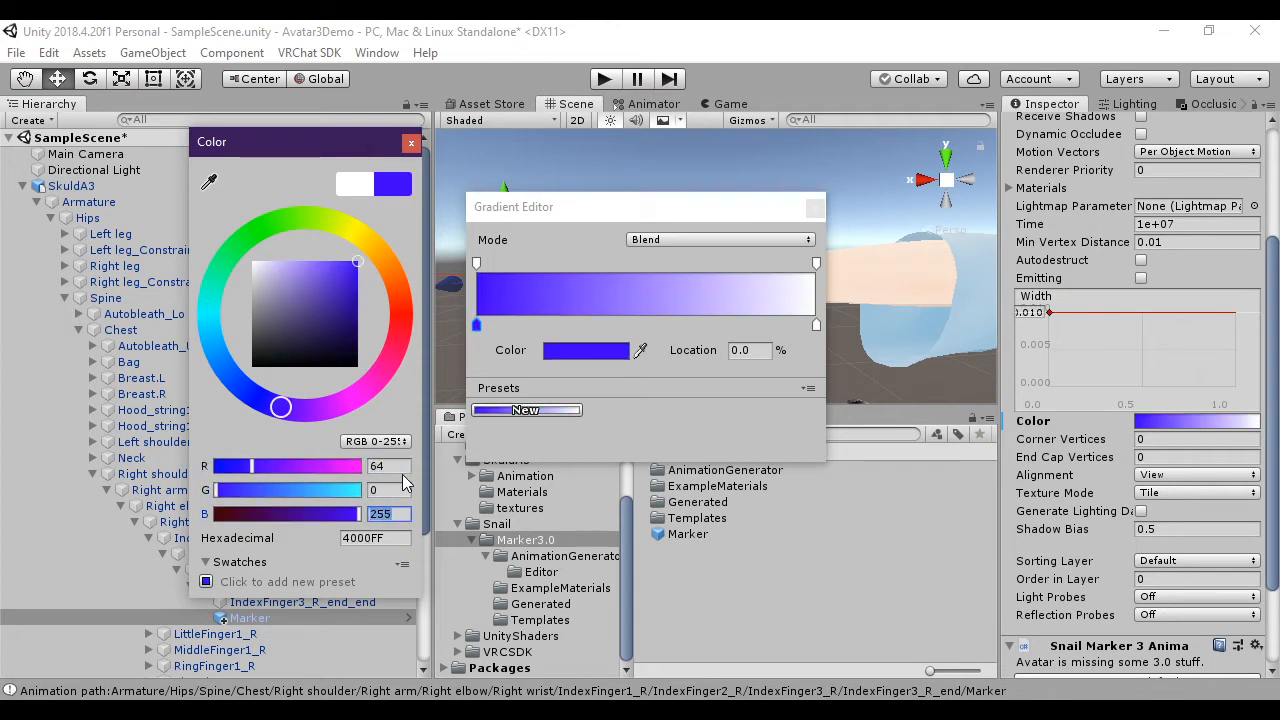
pyautogui.moveTo(242, 466); pyautogui.dragTo(290, 466)
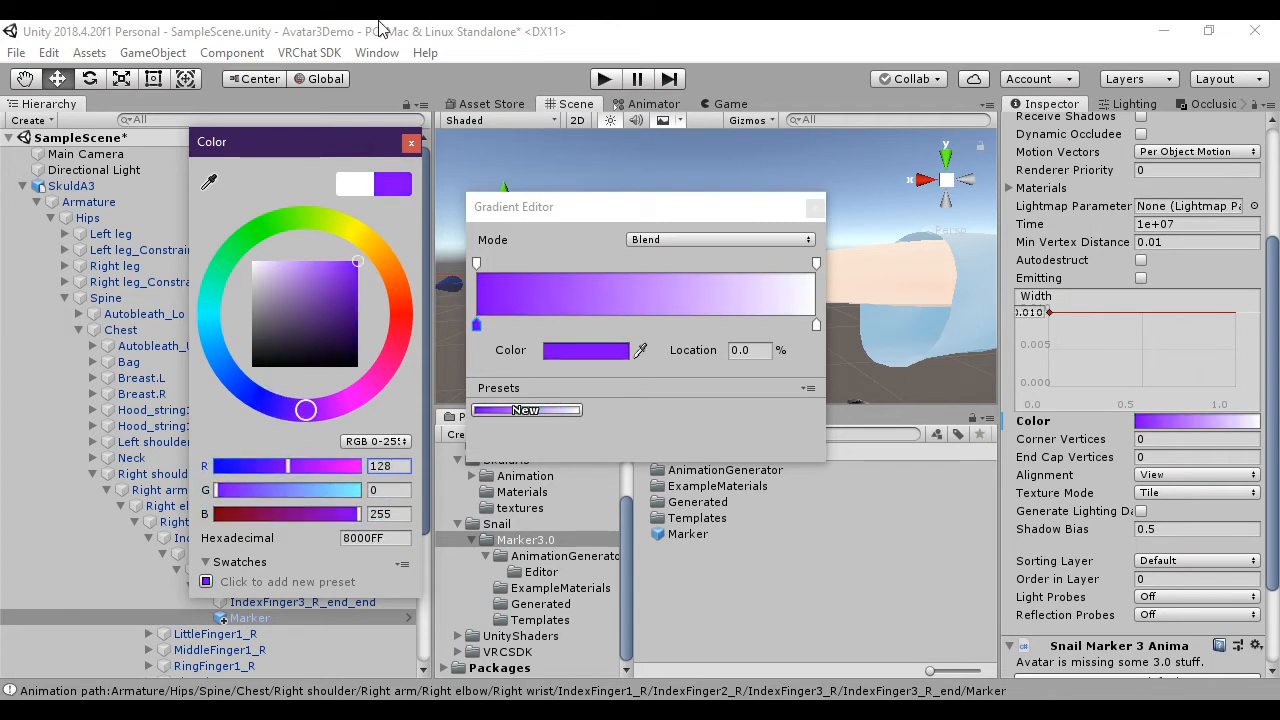
pyautogui.click(816, 324)
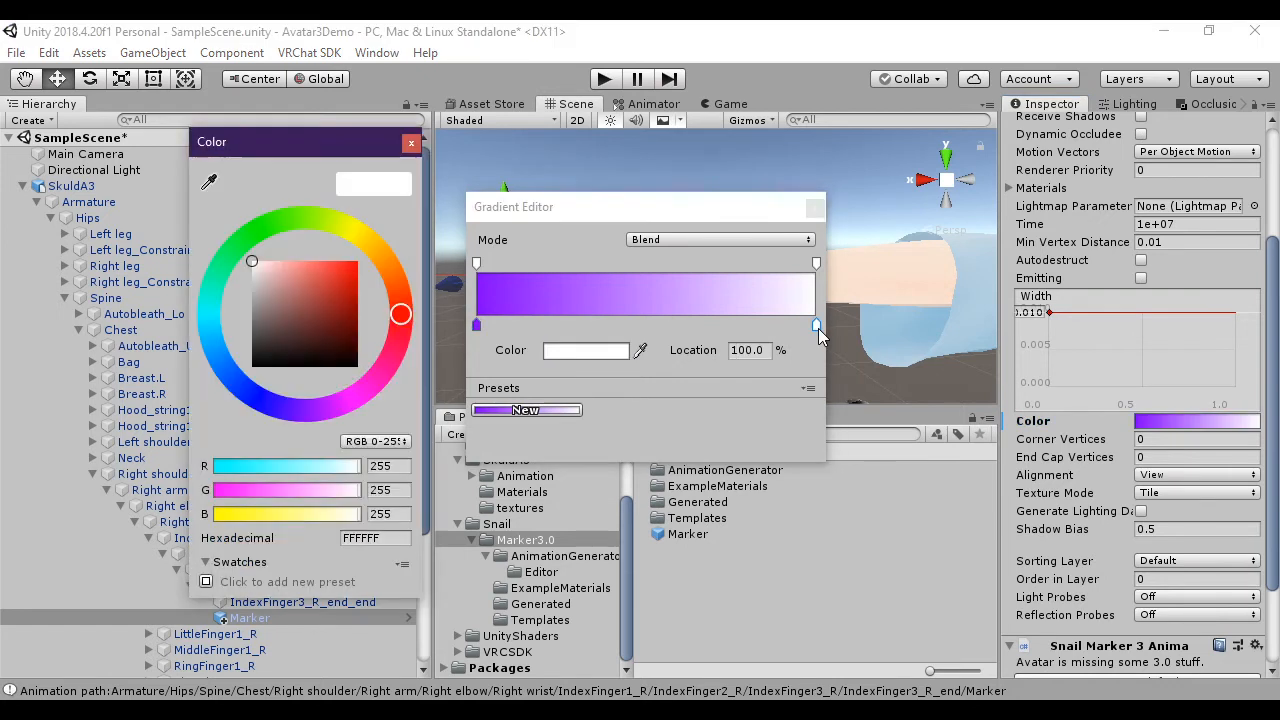
pyautogui.tripleClick(388, 466)
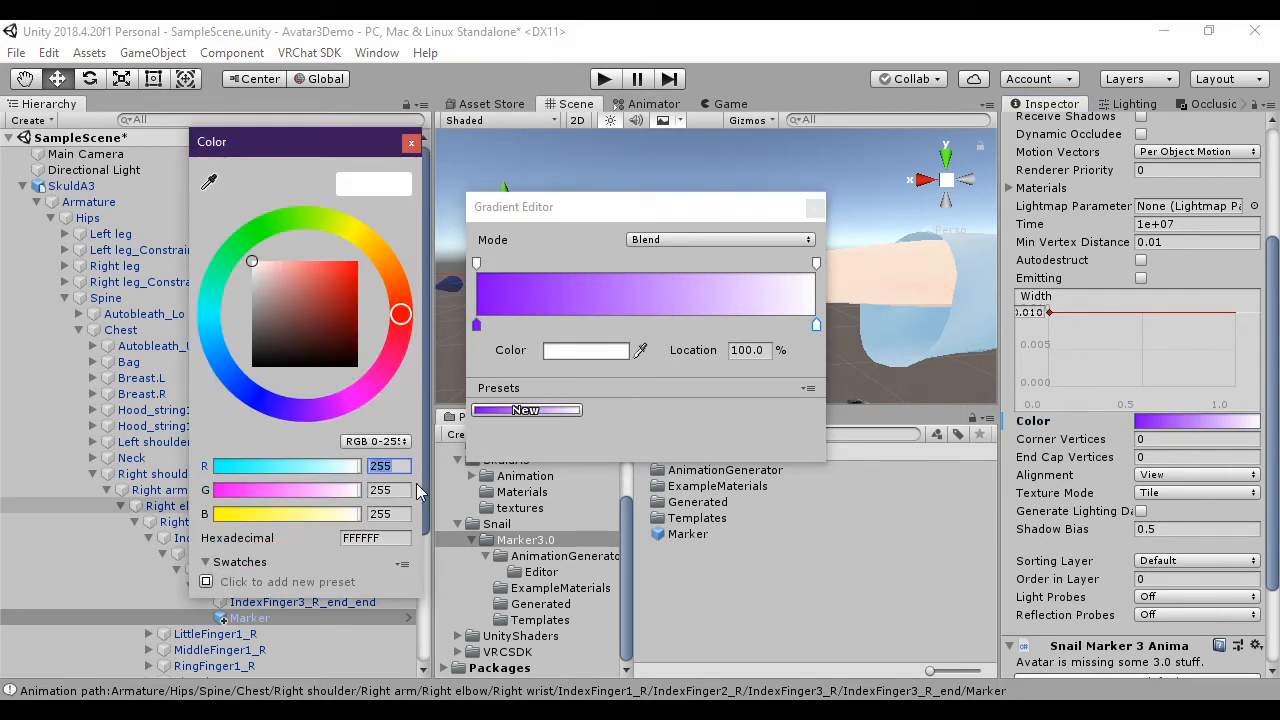
pyautogui.click(410, 142)
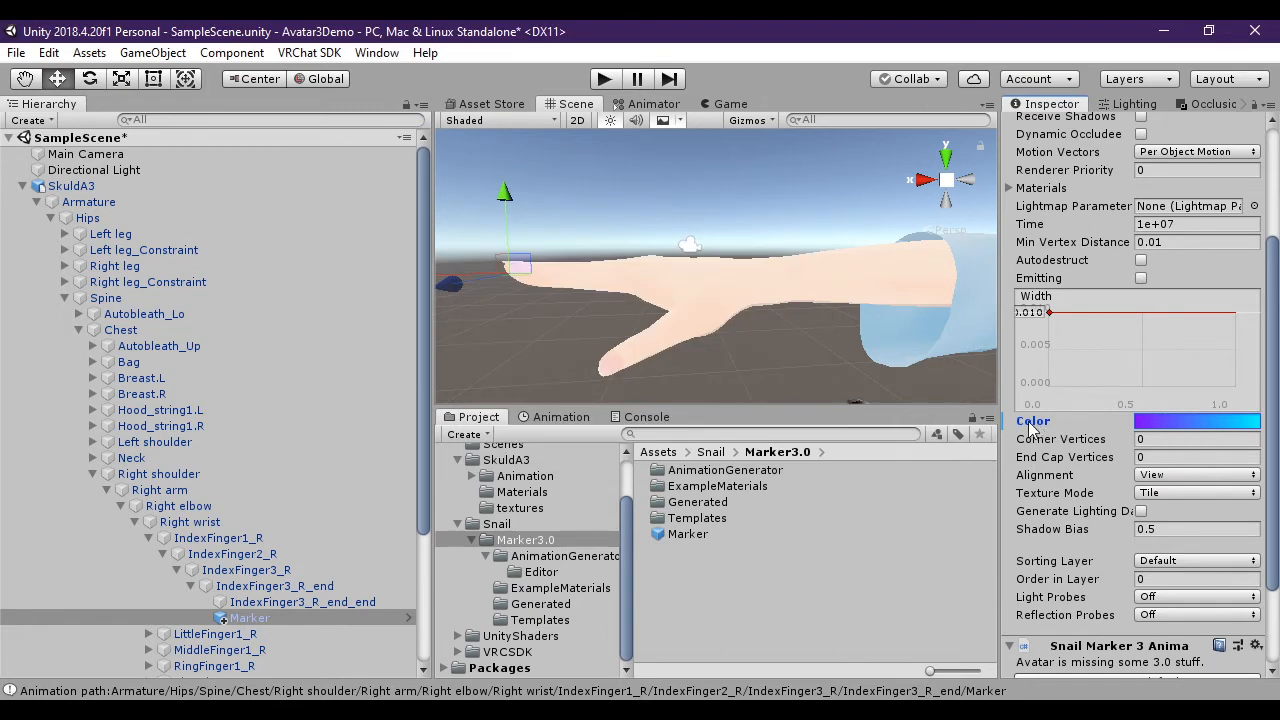
pyautogui.scroll(3)
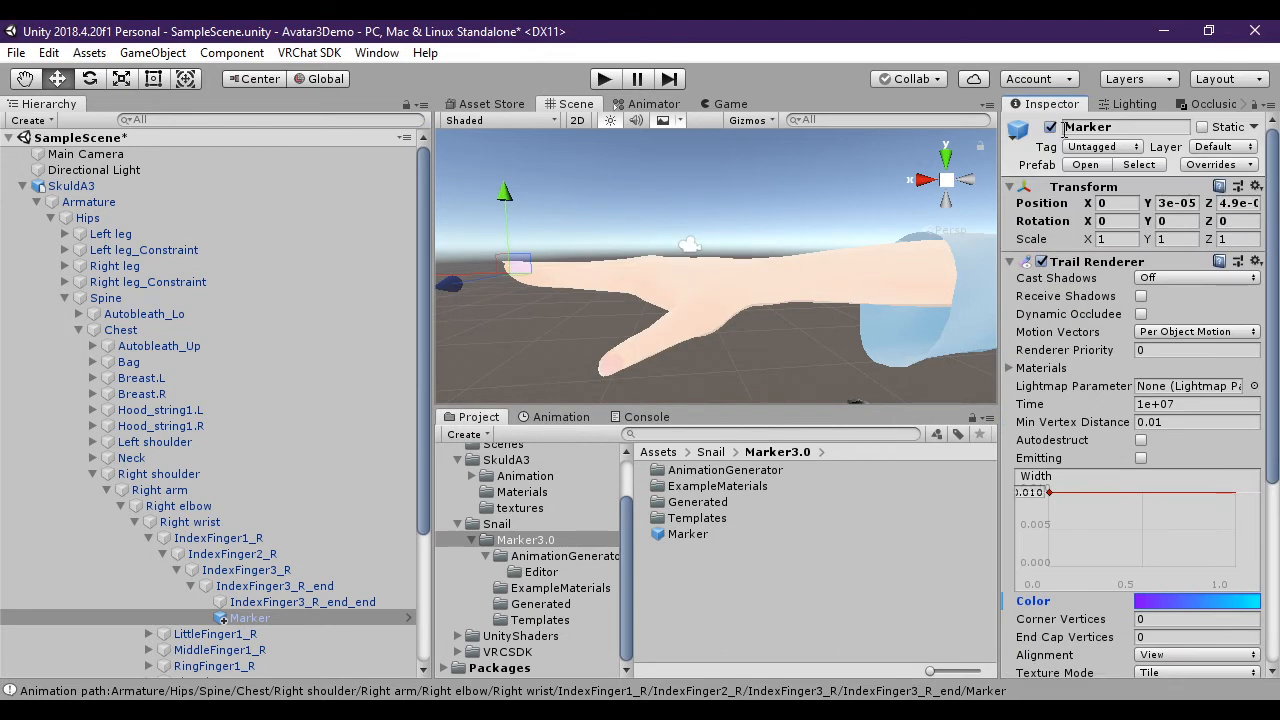
pyautogui.click(1050, 128)
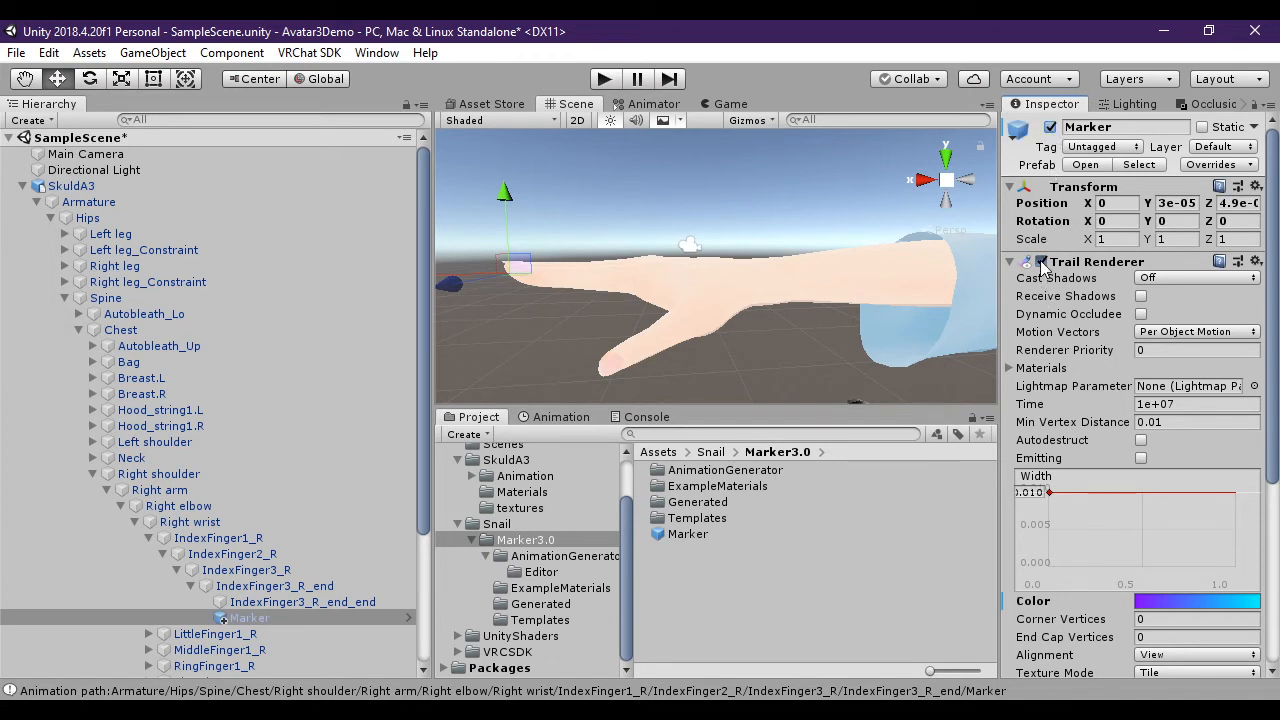
pyautogui.scroll(-3)
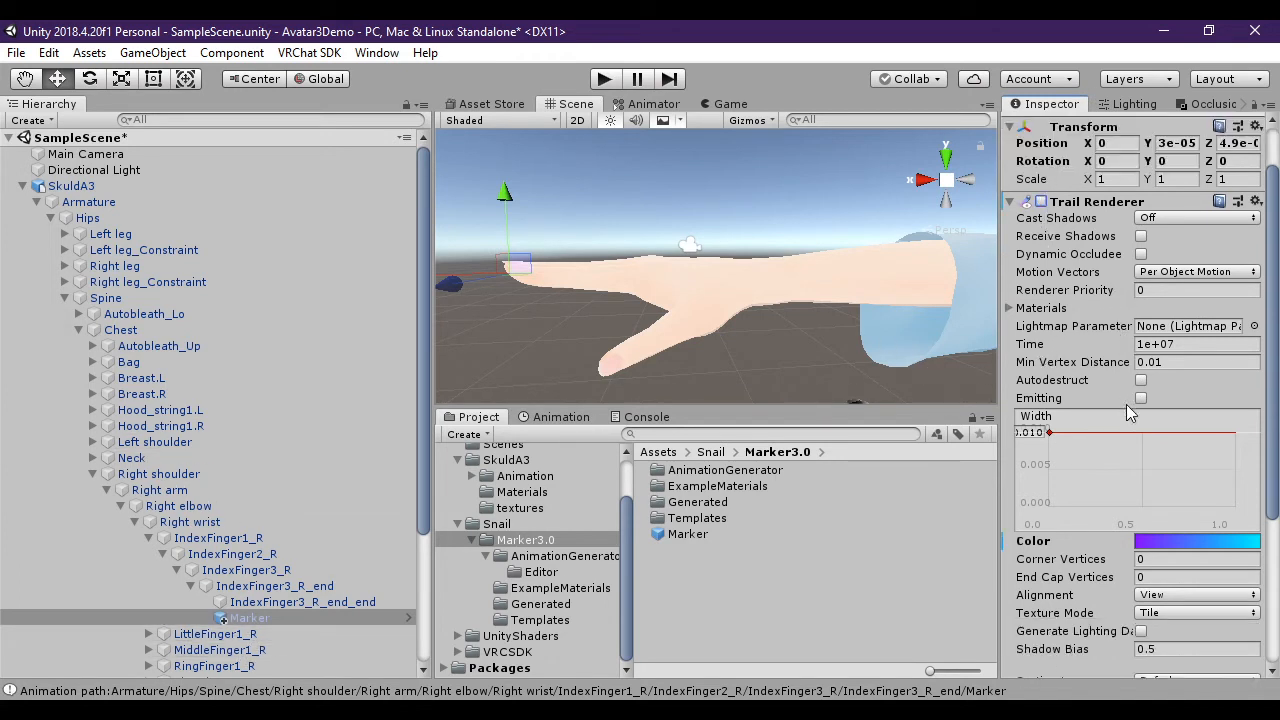
pyautogui.scroll(-3)
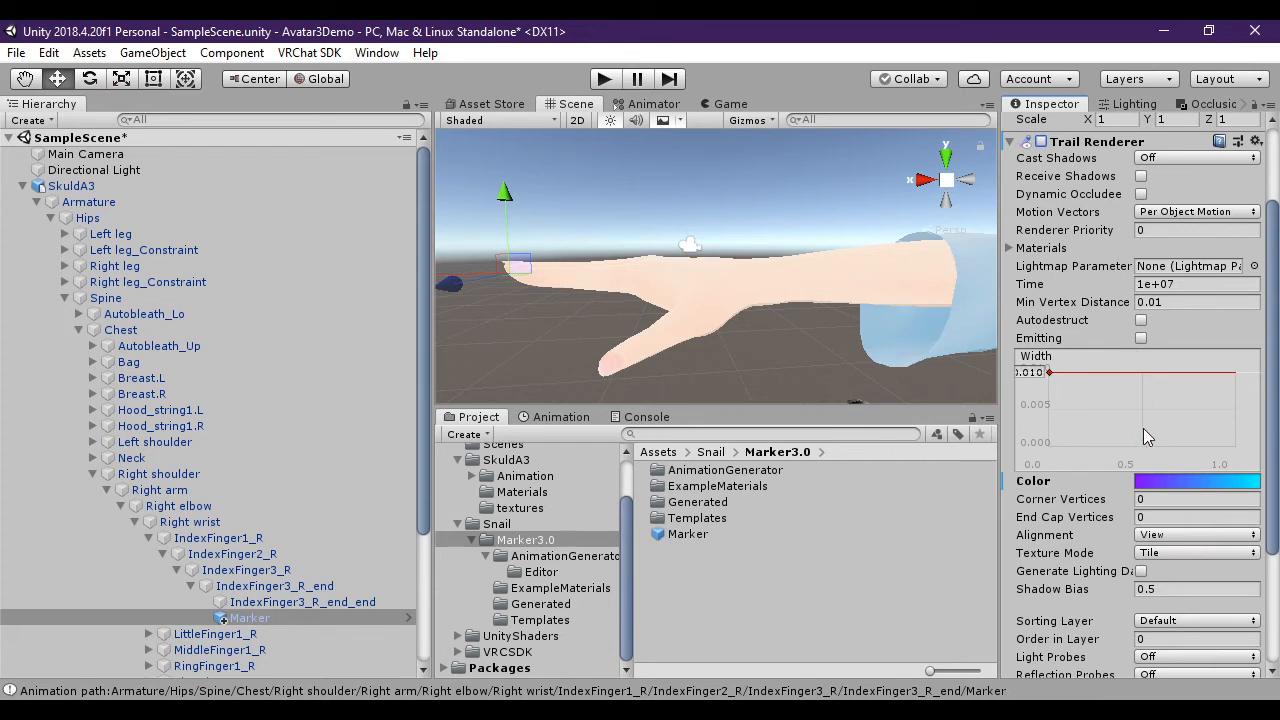
pyautogui.scroll(-3)
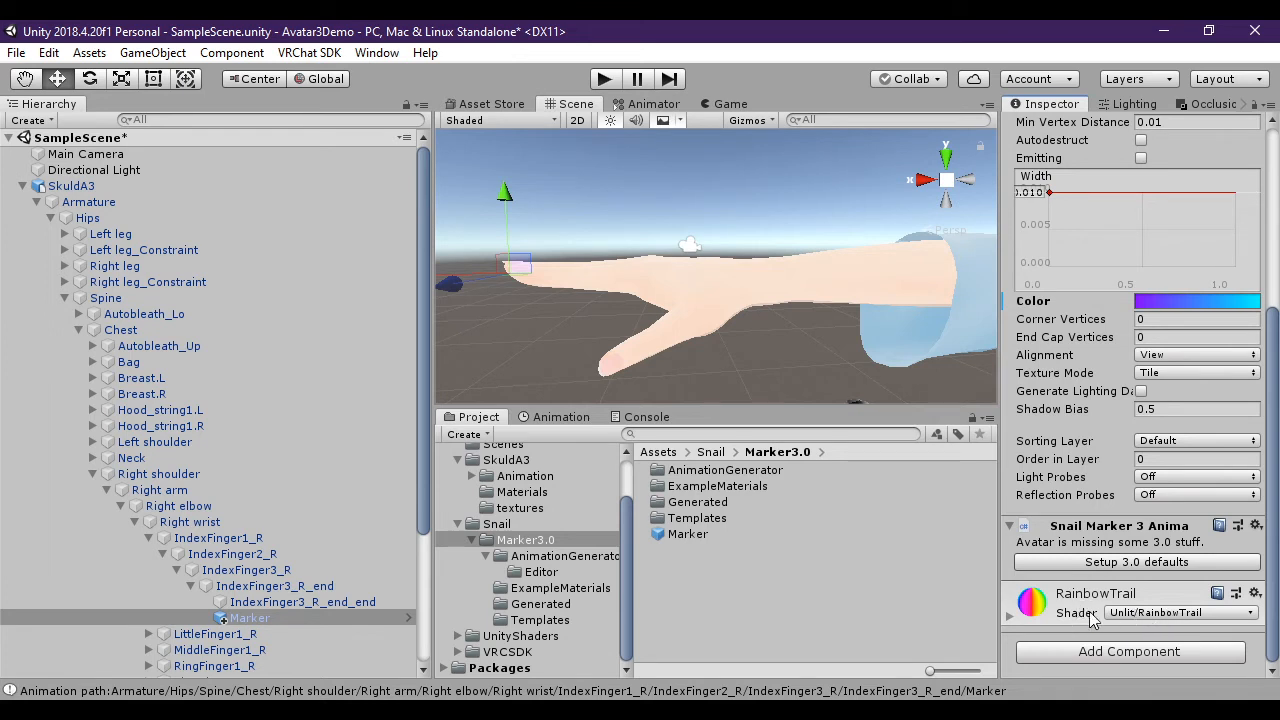
# Switch the RainbowTrail material's shader to Unlit/Color.
pyautogui.click(1180, 612)
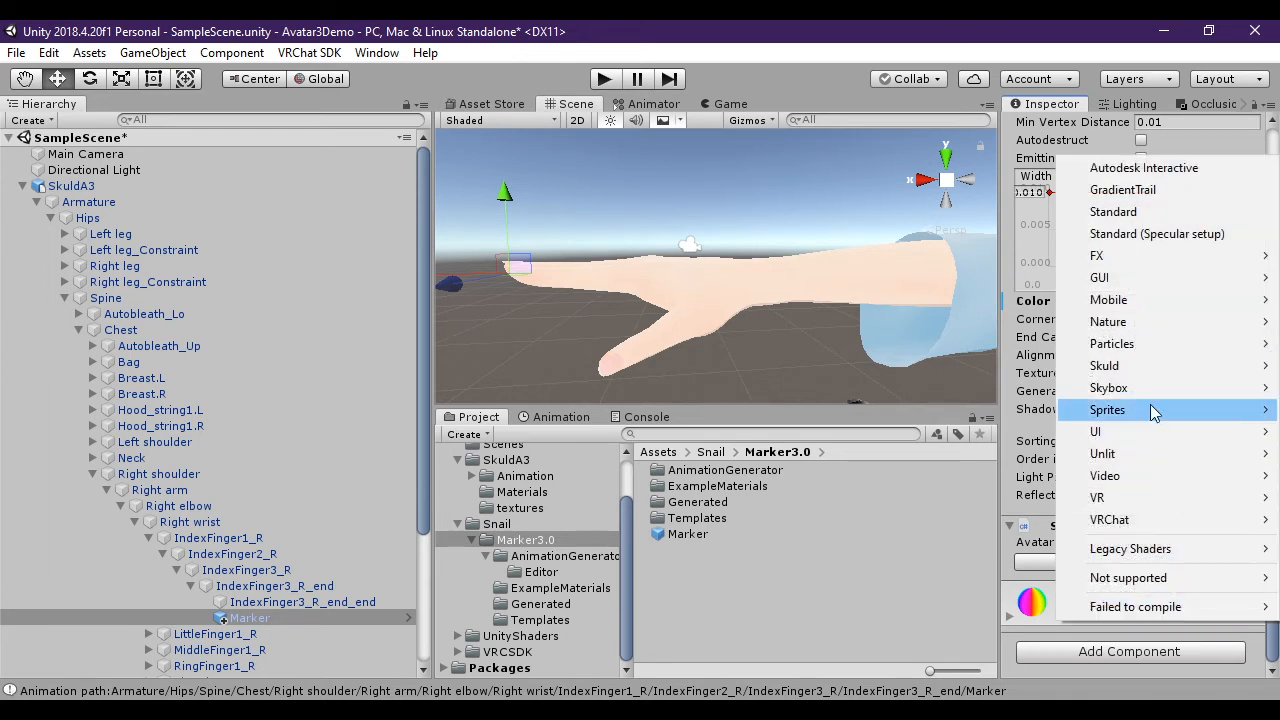
pyautogui.moveTo(1102, 452)
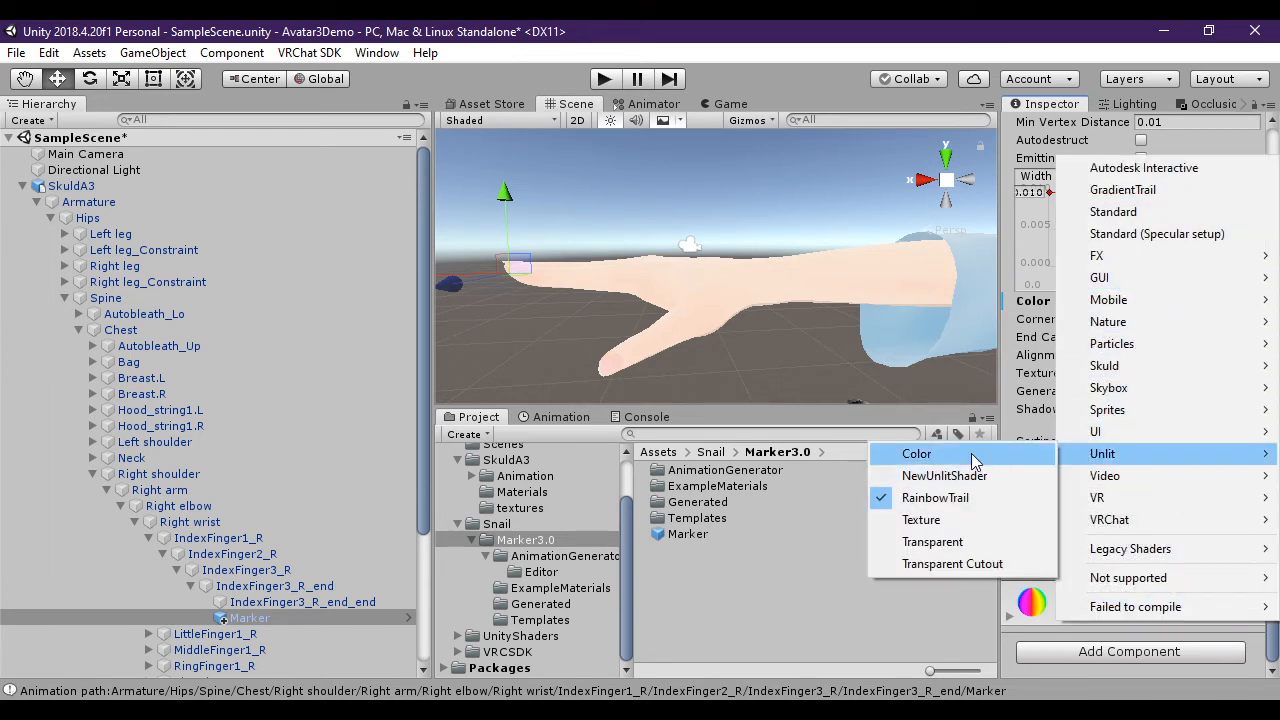
pyautogui.click(916, 452)
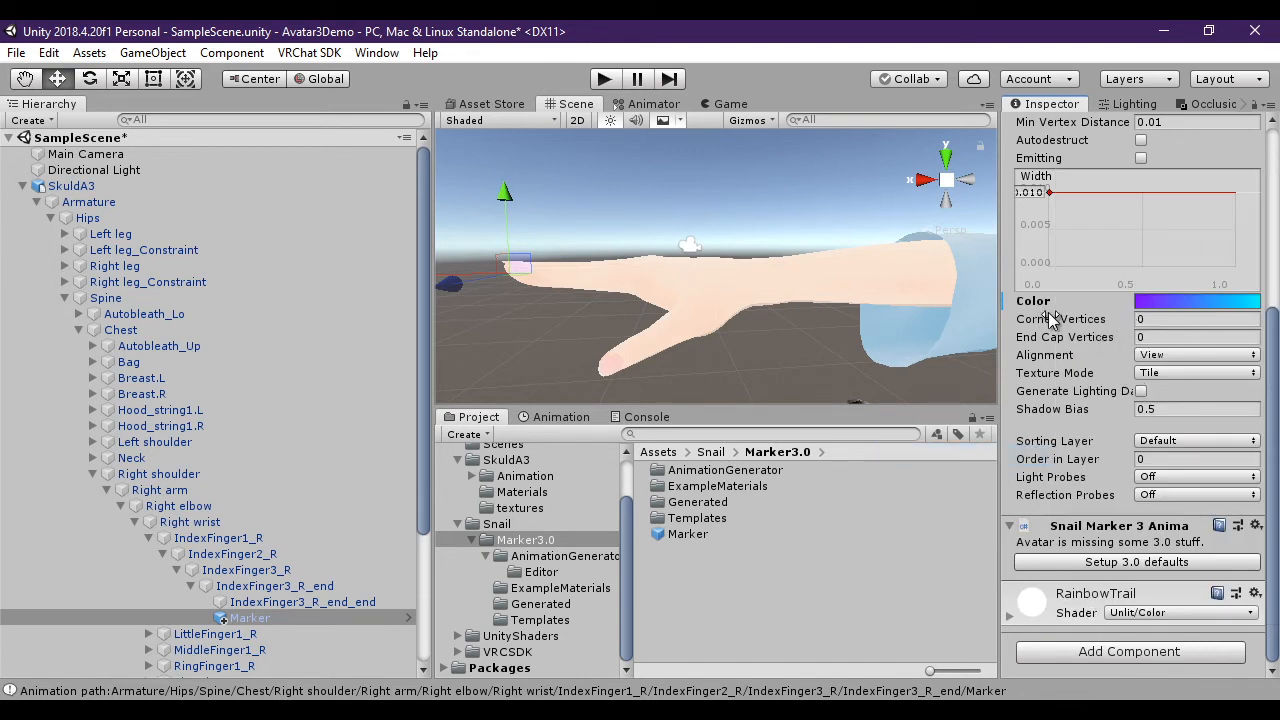
pyautogui.moveTo(1050, 318)
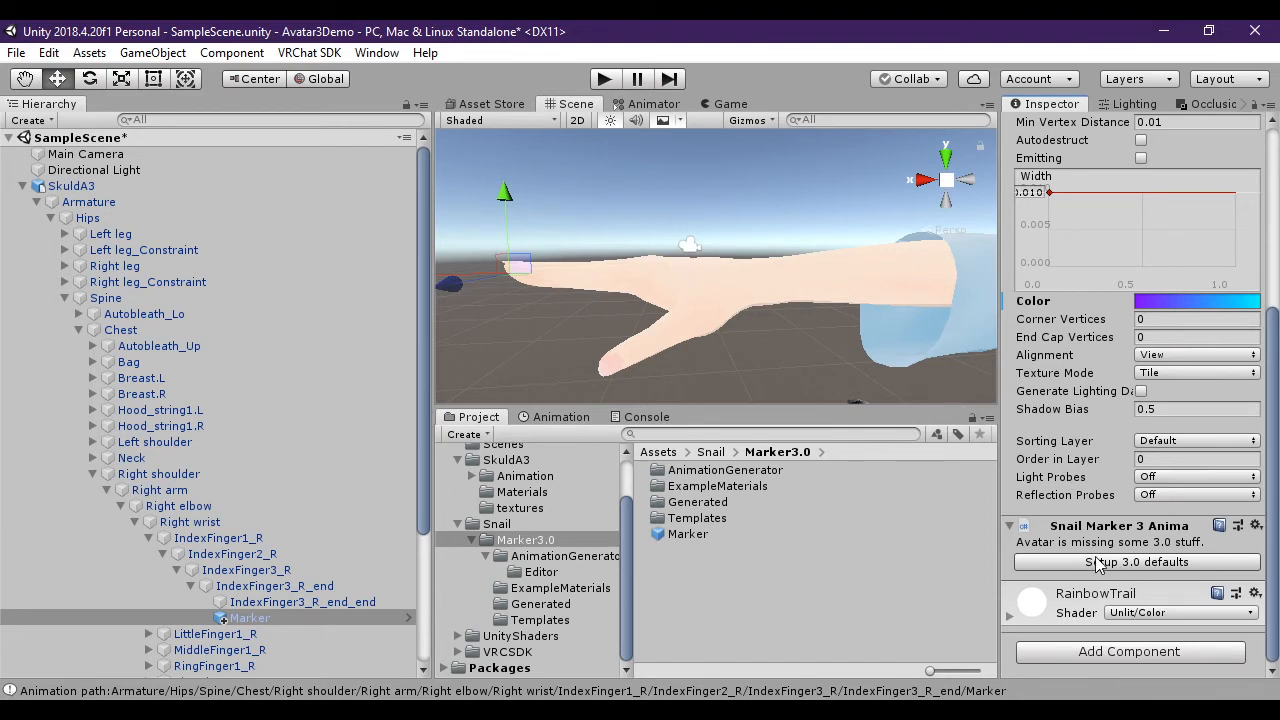
pyautogui.moveTo(1180, 532)
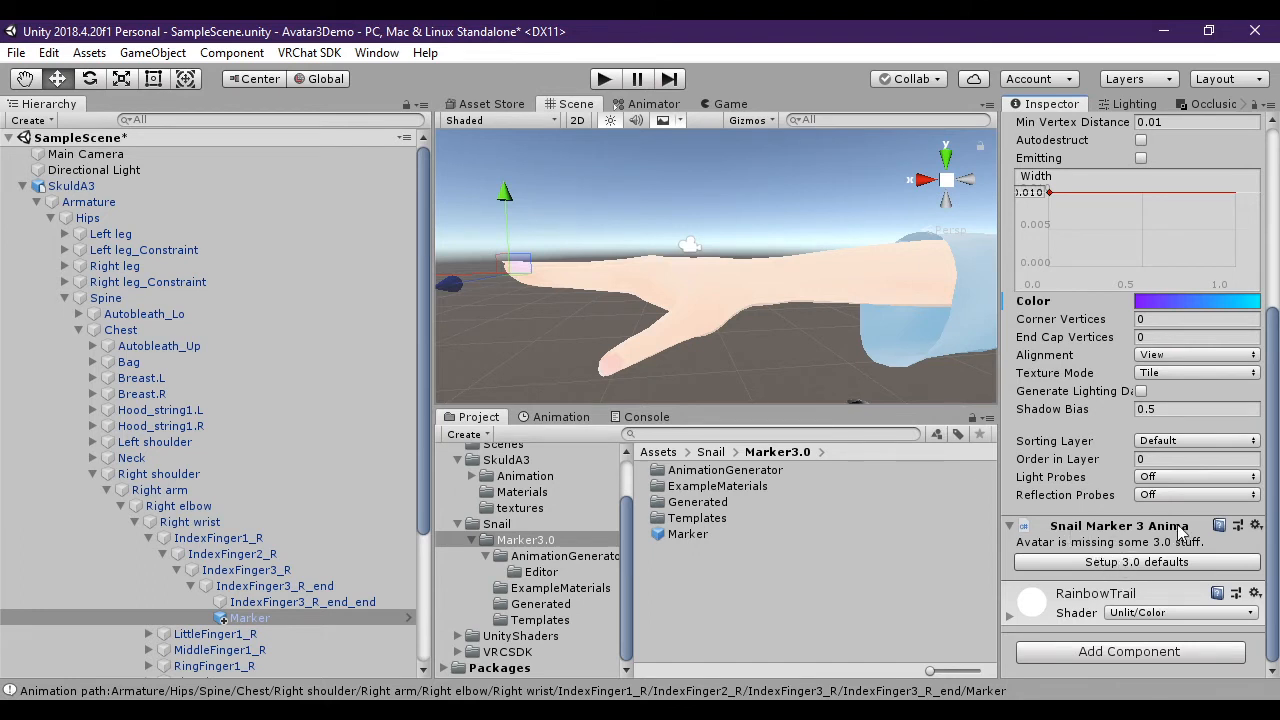
pyautogui.moveTo(1104, 564)
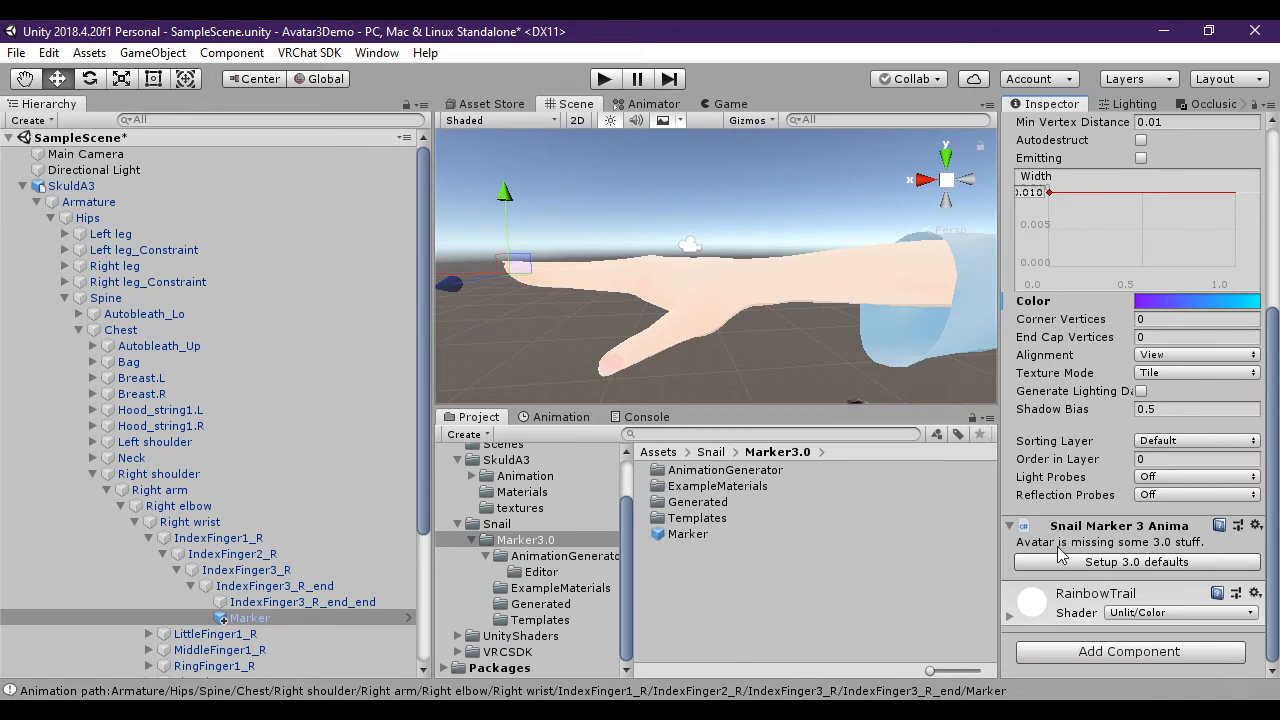
pyautogui.moveTo(1170, 570)
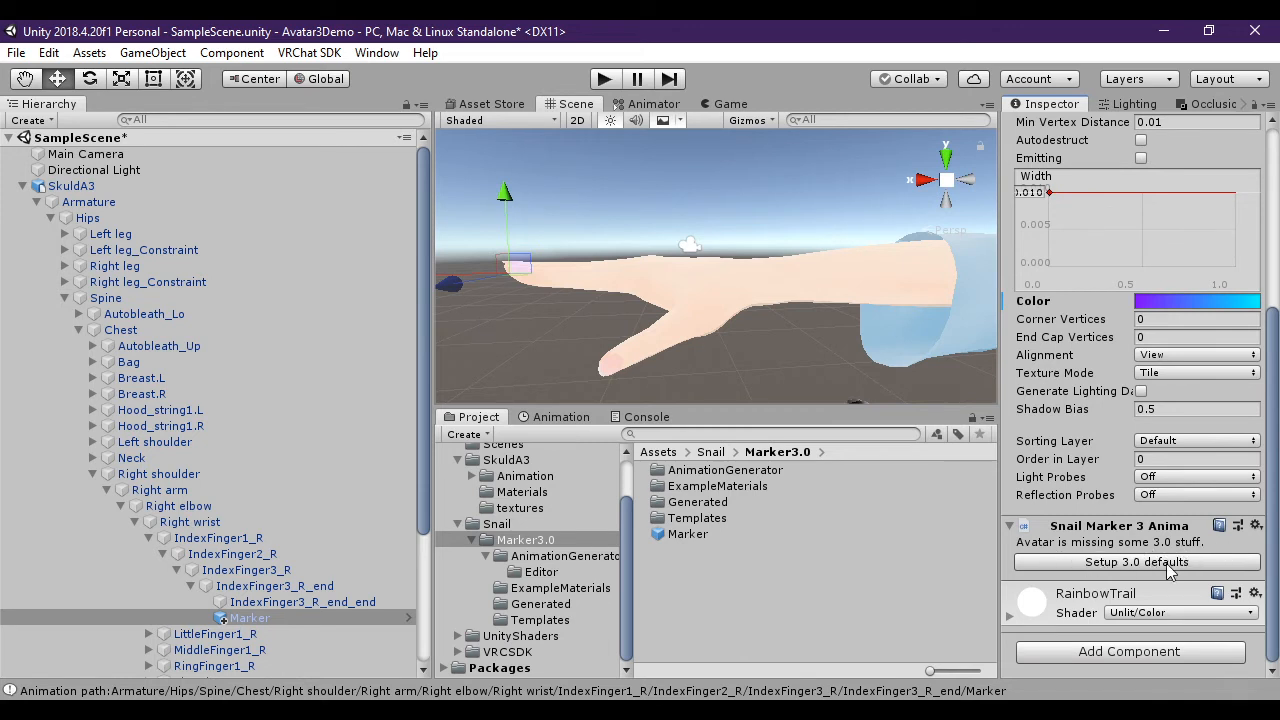
# Generate Setup 3.0 defaults and review SkuldA3's Playable Layers in the avatar descriptor.
pyautogui.click(1136, 560)
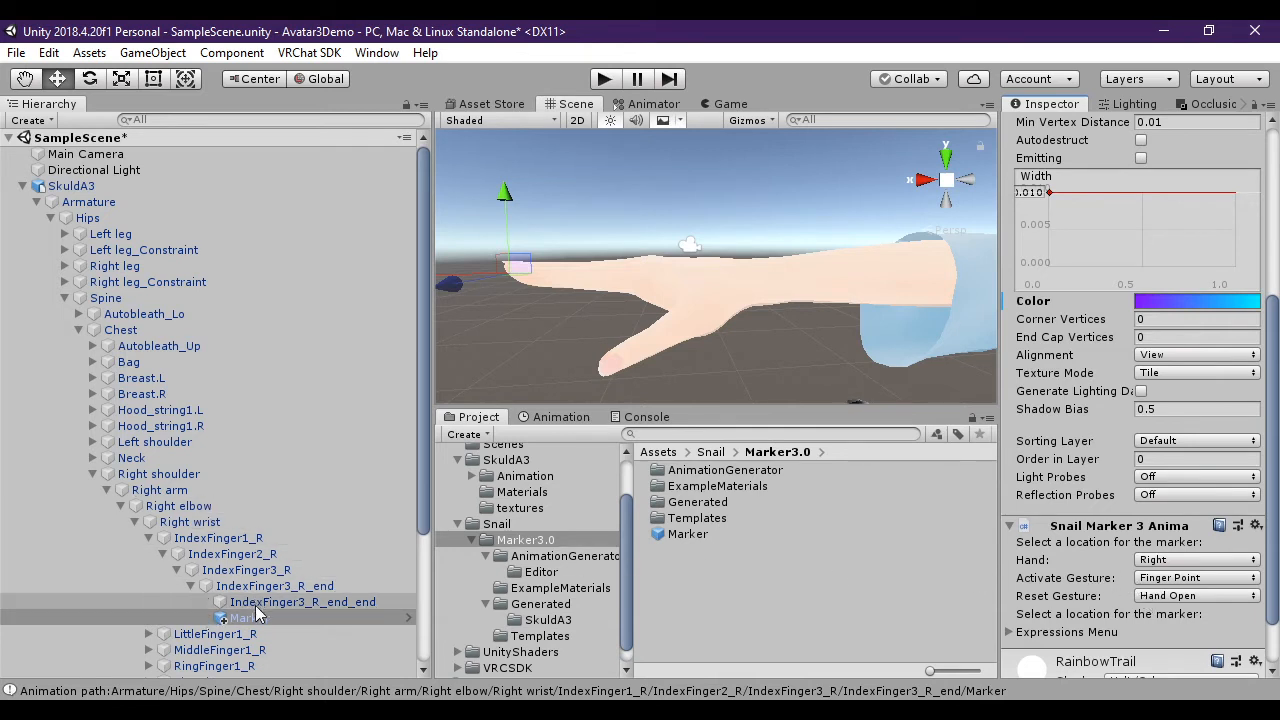
pyautogui.click(72, 186)
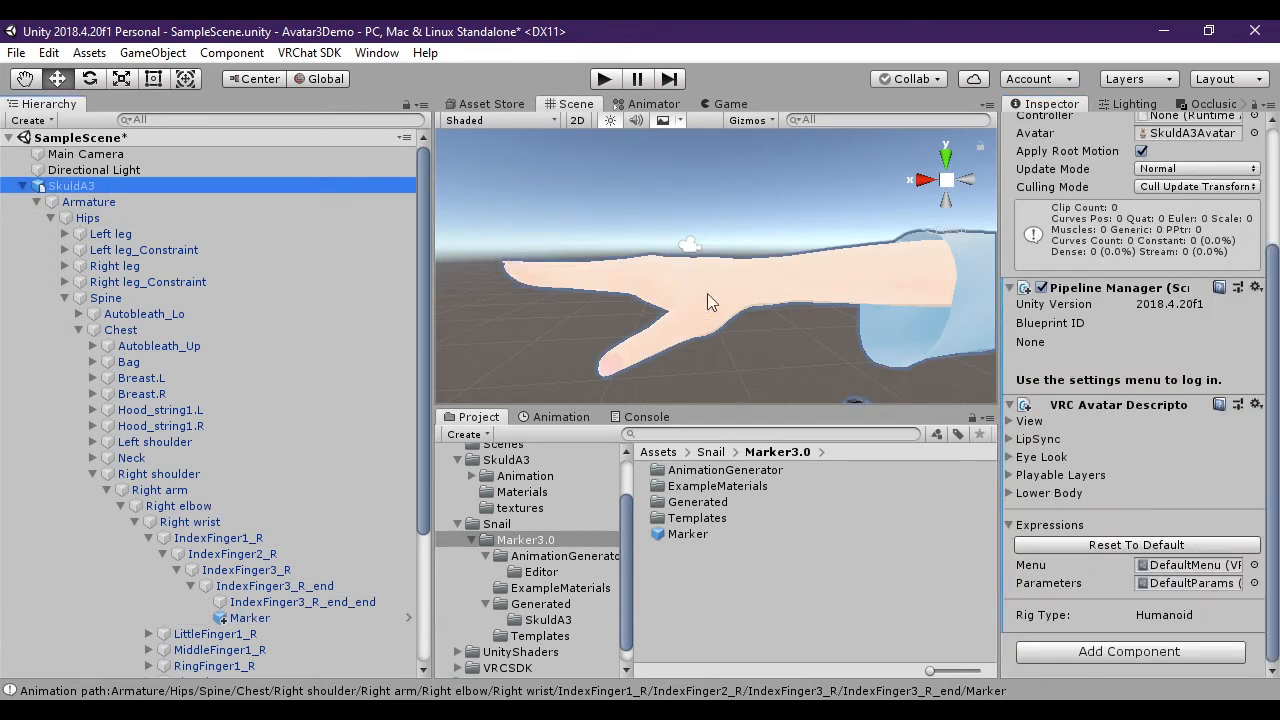
pyautogui.moveTo(1116, 508)
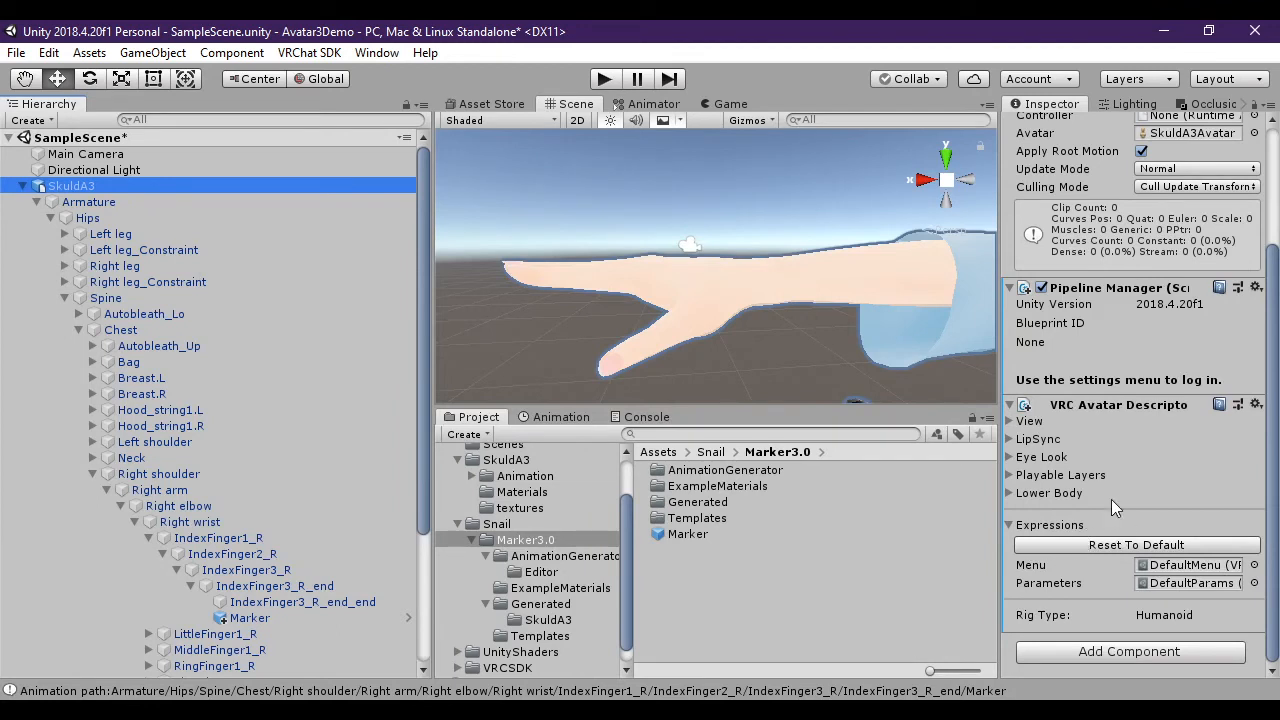
pyautogui.moveTo(1012, 510)
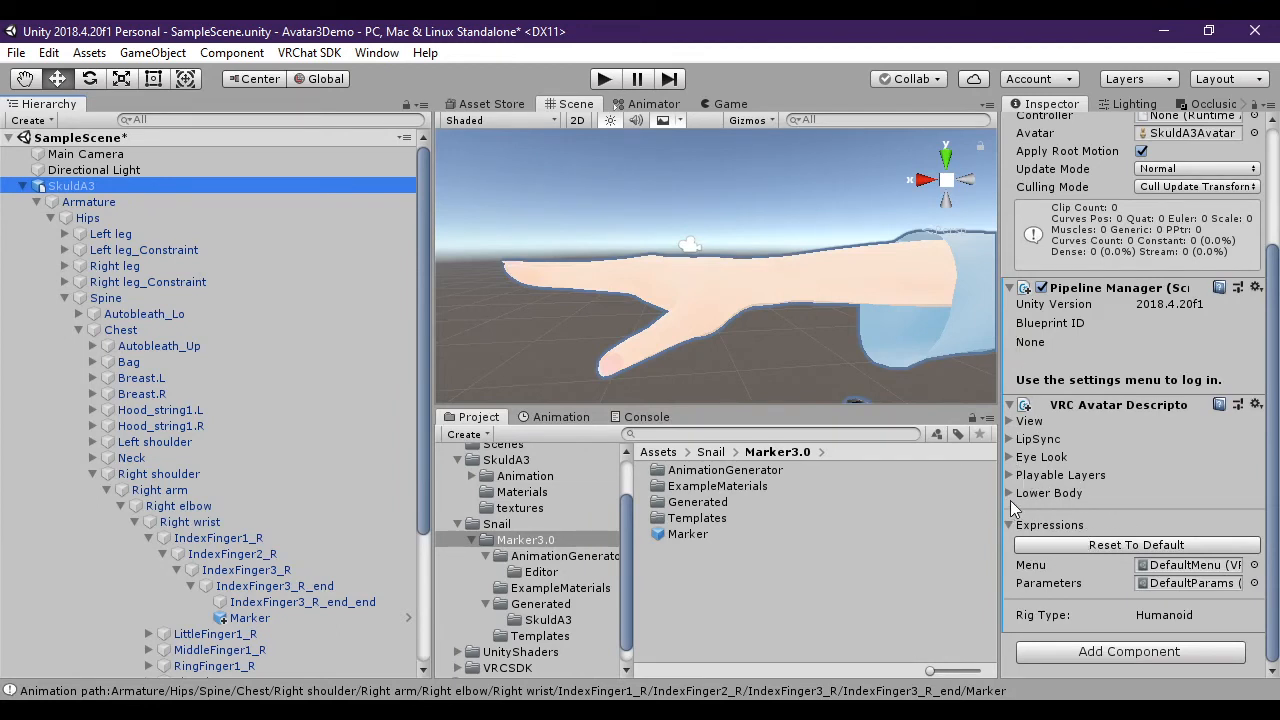
pyautogui.click(1048, 492)
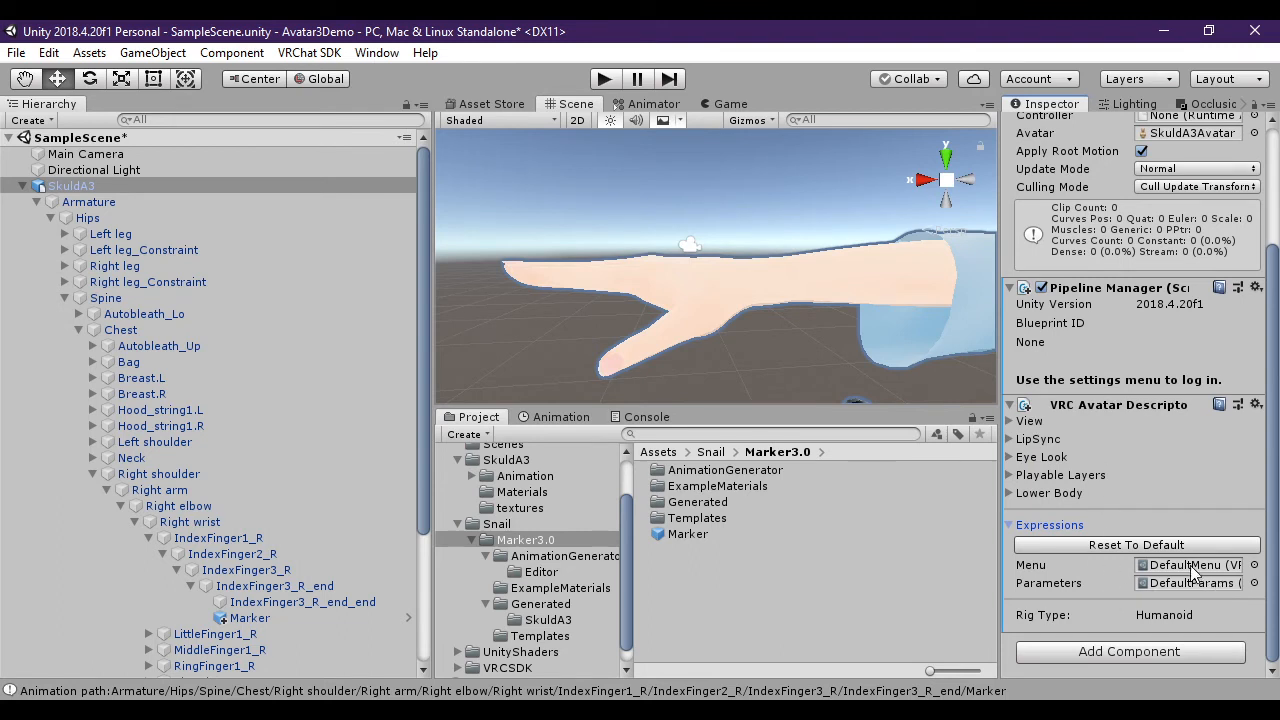
pyautogui.moveTo(1208, 592)
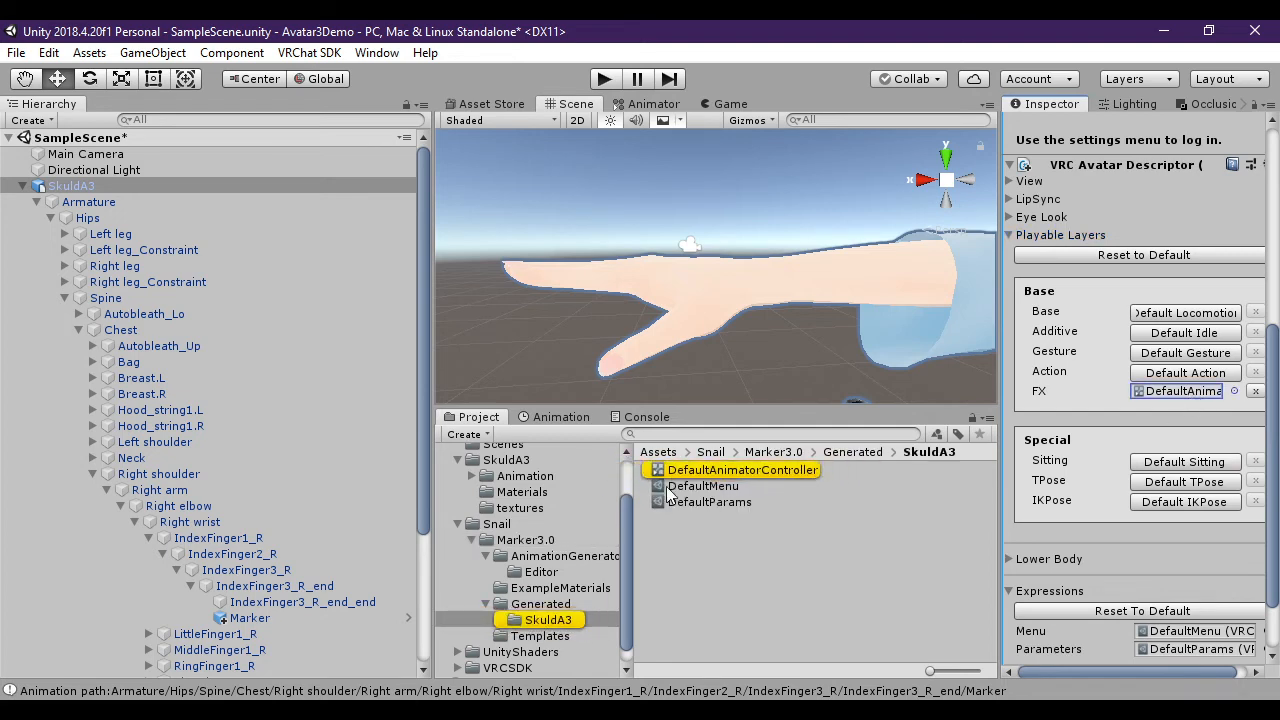
# Review the generated DefaultAnimatorController and DefaultParams assets in the SkuldA3 folder.
pyautogui.click(742, 470)
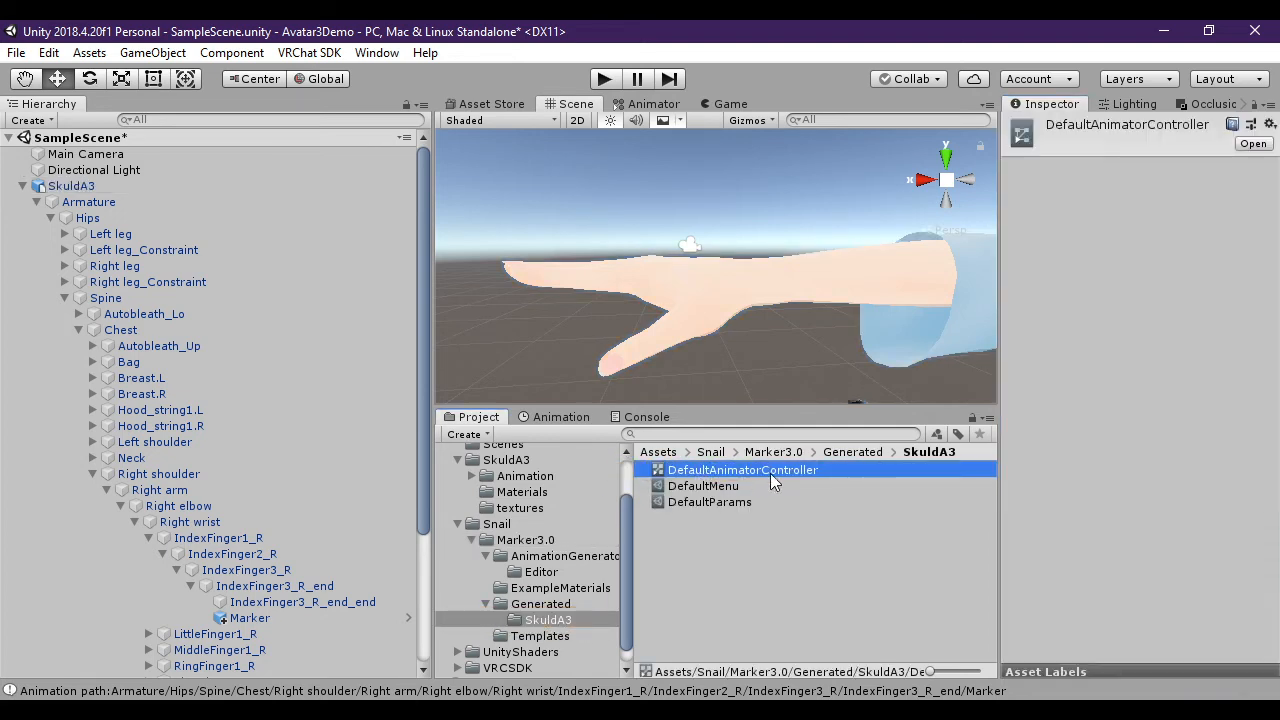
pyautogui.click(708, 500)
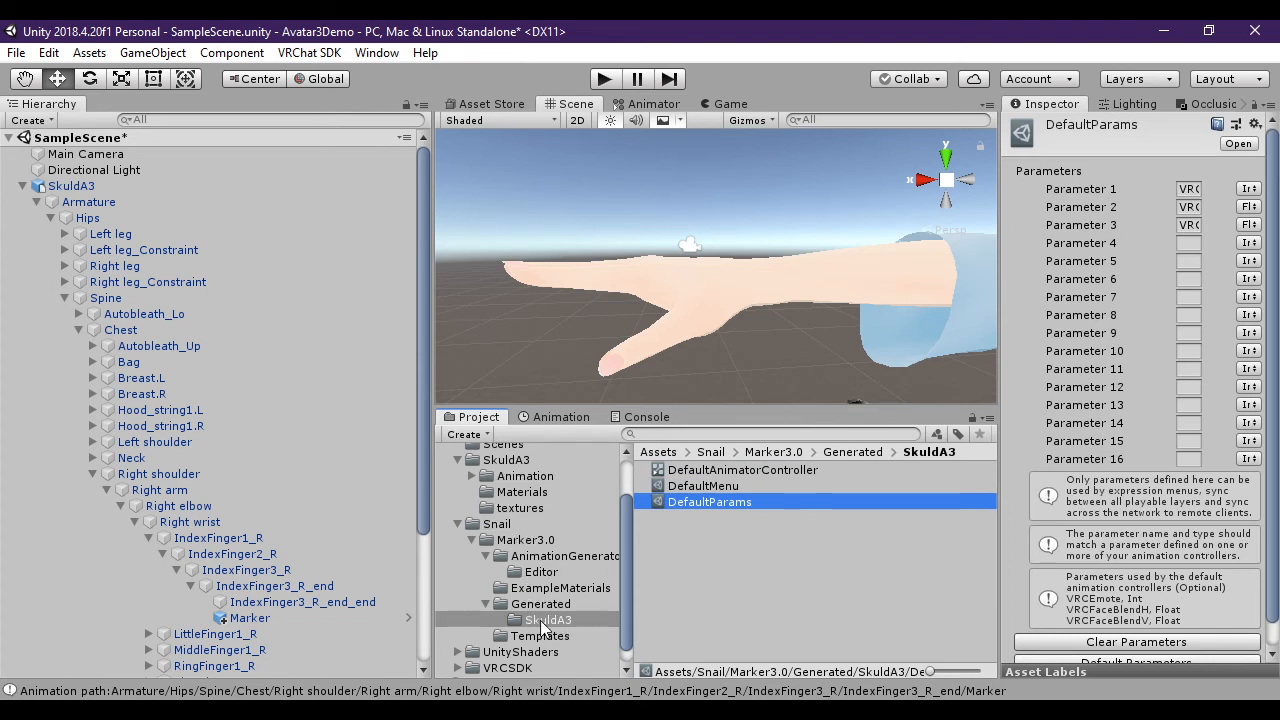
pyautogui.click(488, 540)
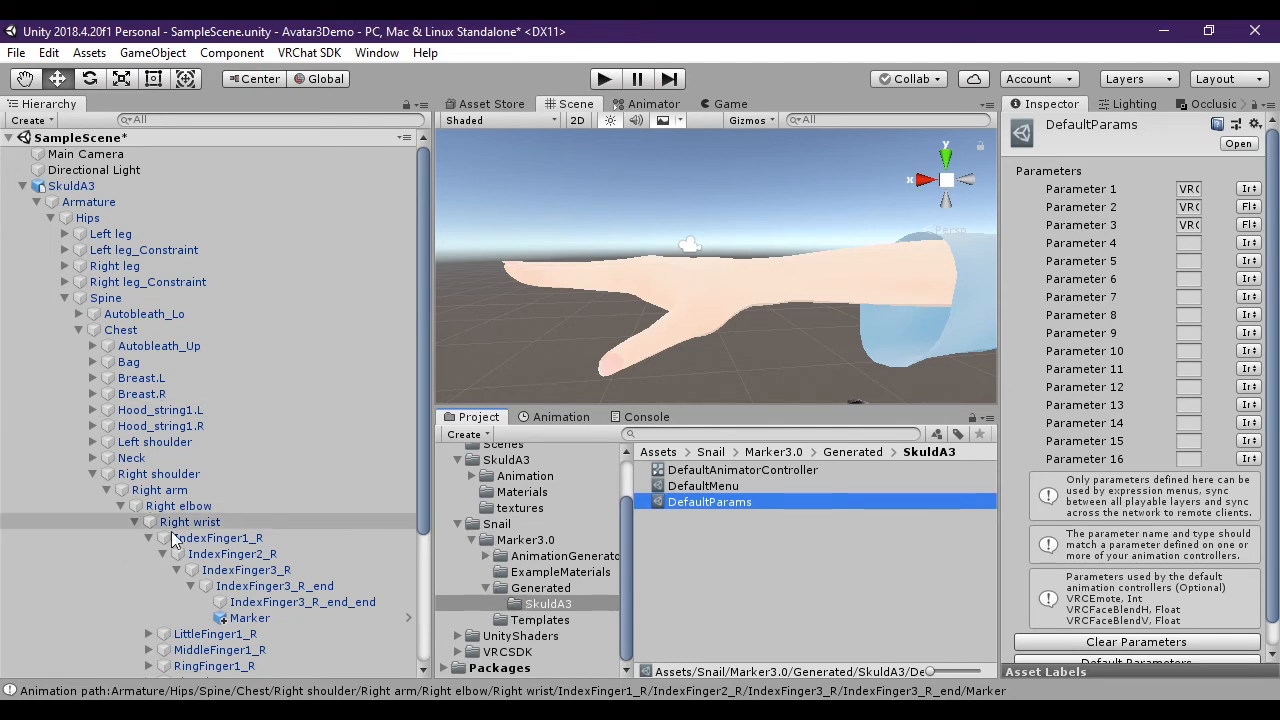
# Review the Marker's hand, gesture and Expressions Menu settings in Snail Marker 3 Animator.
pyautogui.click(248, 616)
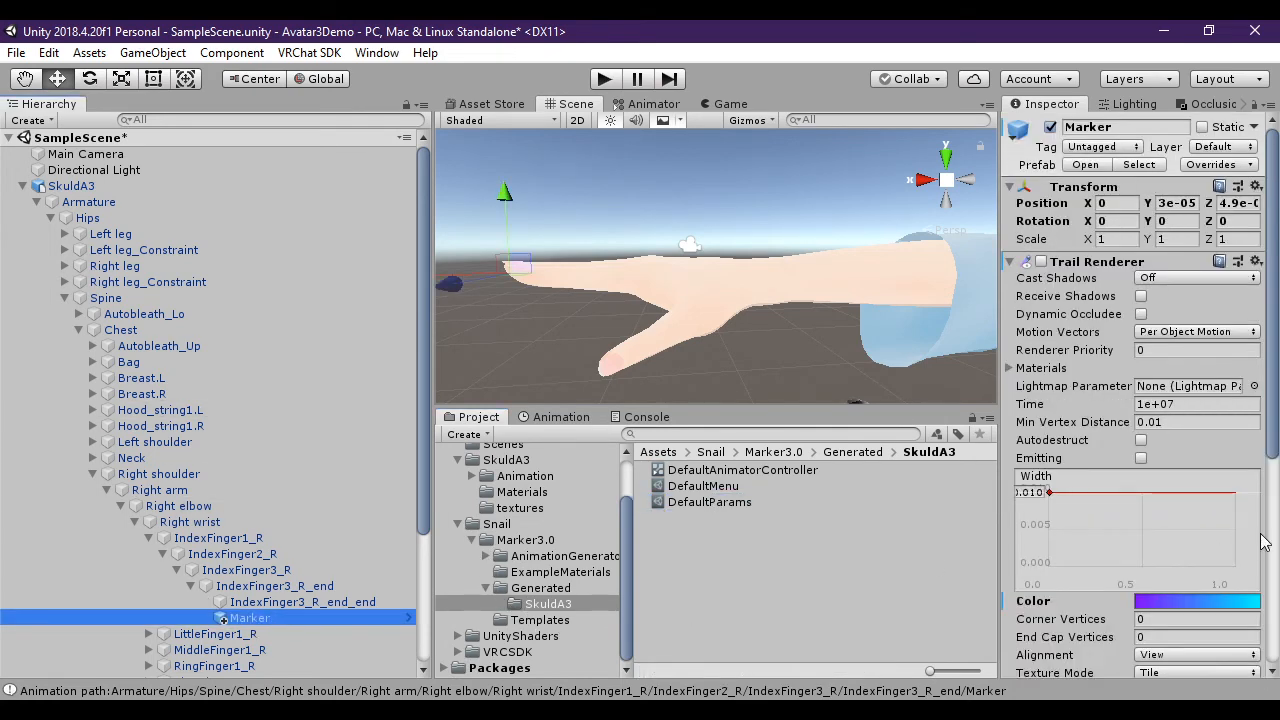
pyautogui.scroll(-3)
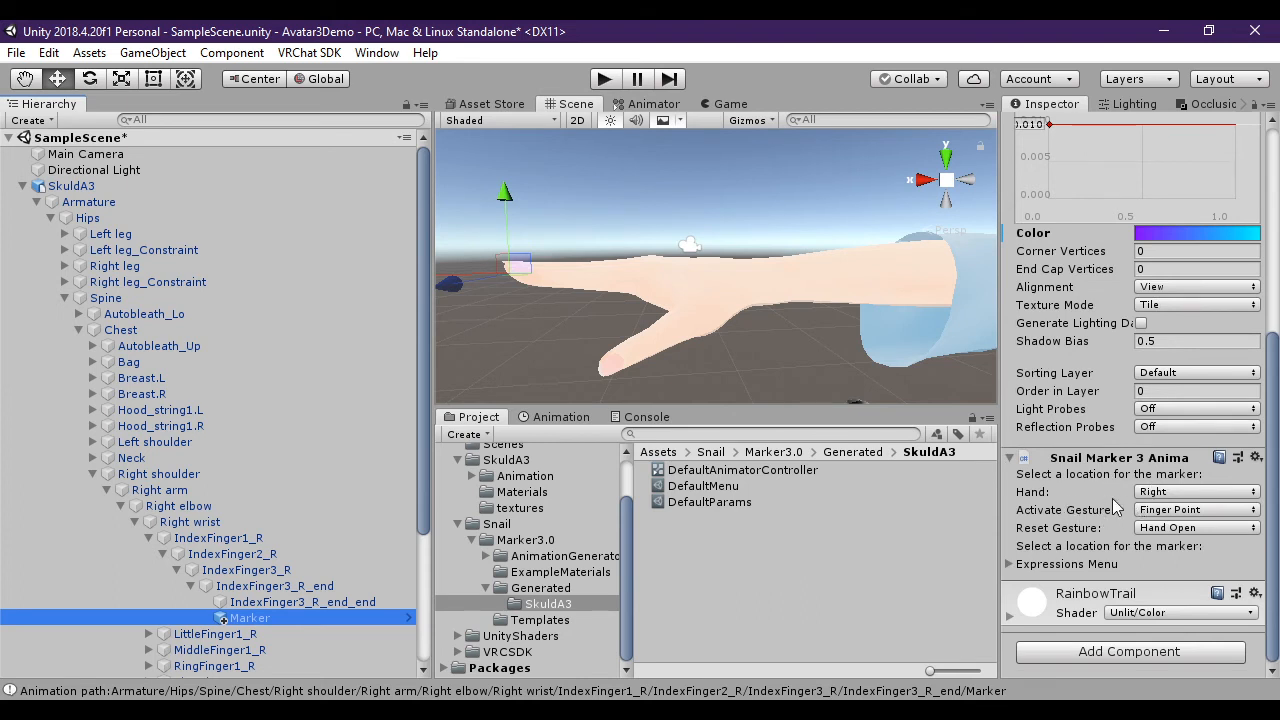
pyautogui.moveTo(1200, 504)
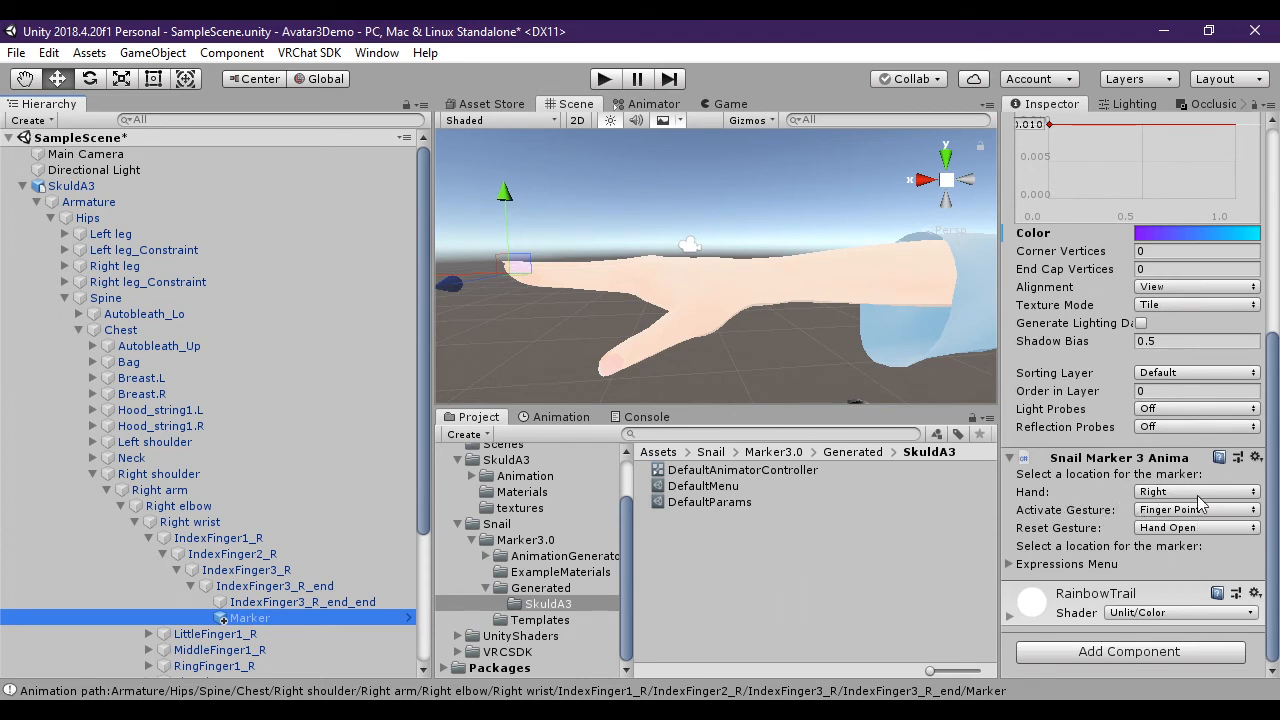
pyautogui.moveTo(1120, 500)
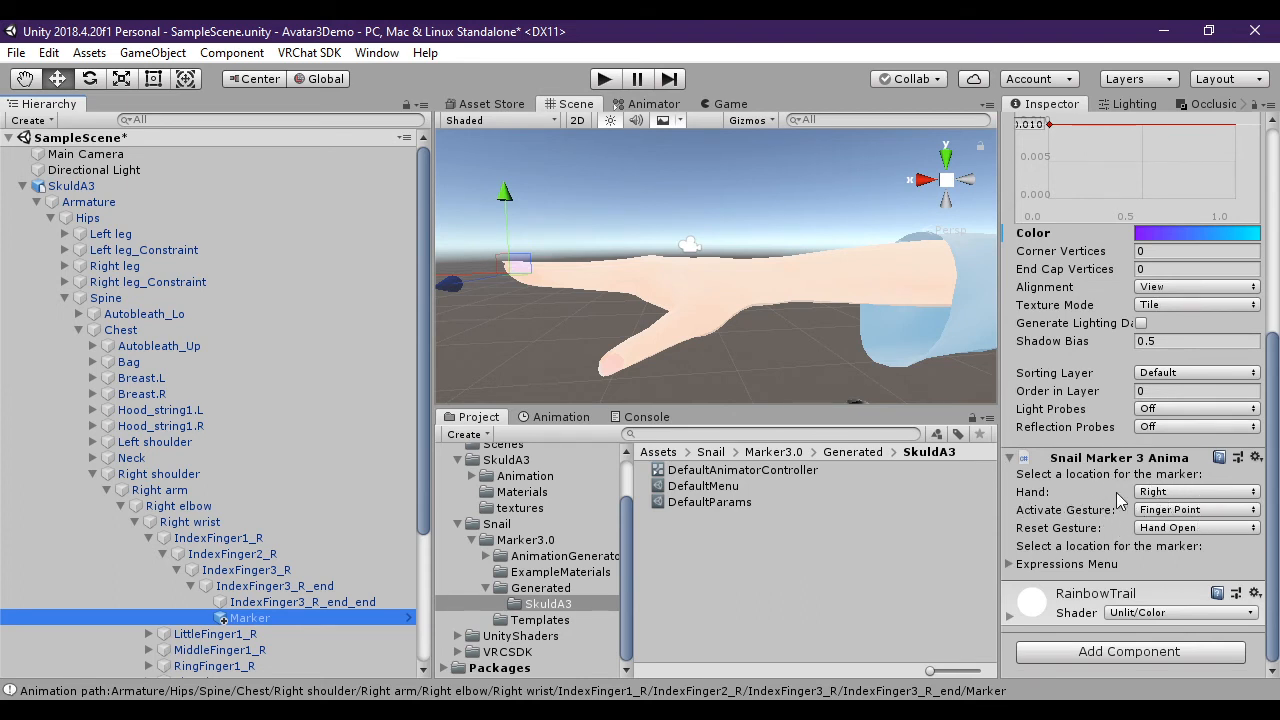
pyautogui.moveTo(1130, 520)
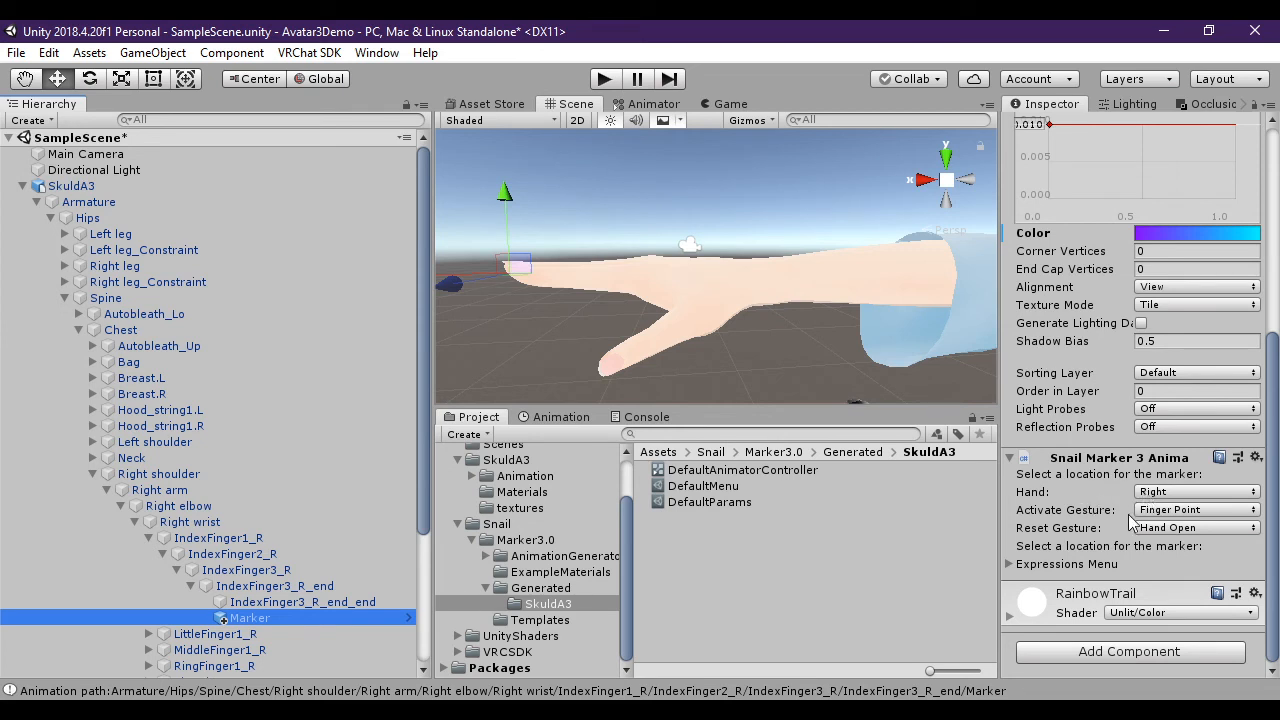
pyautogui.moveTo(1030, 580)
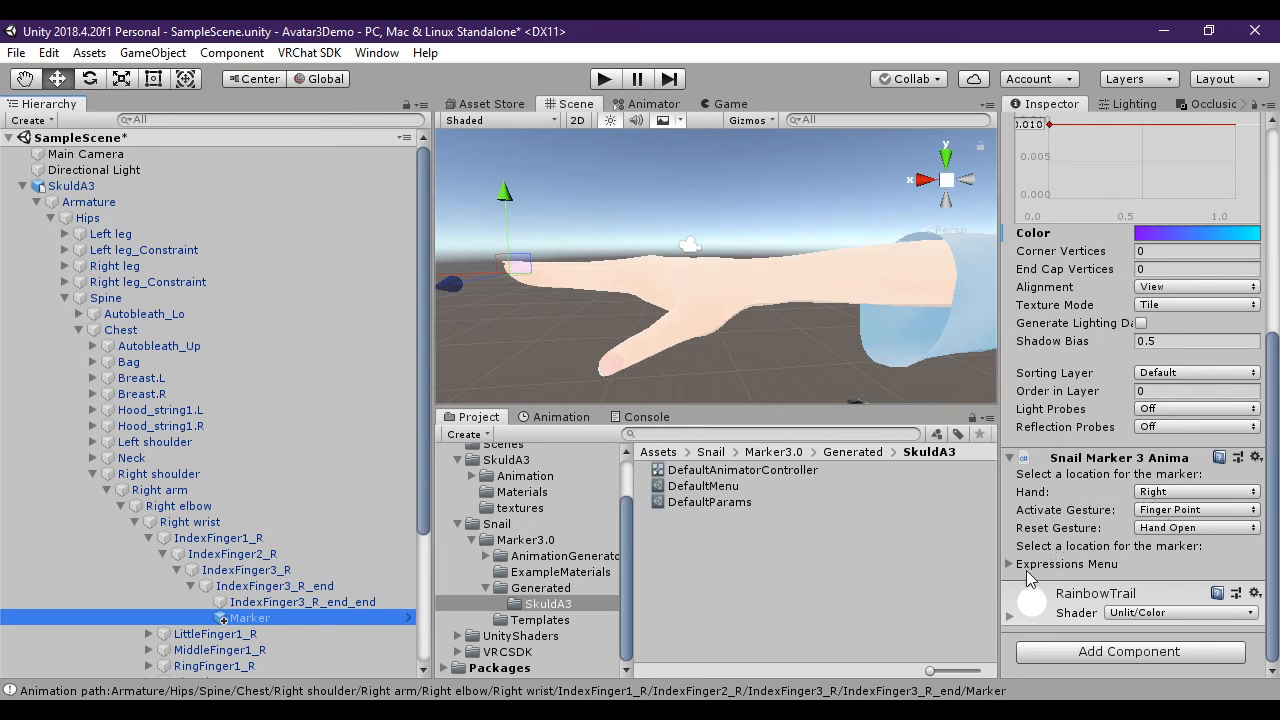
pyautogui.click(1010, 564)
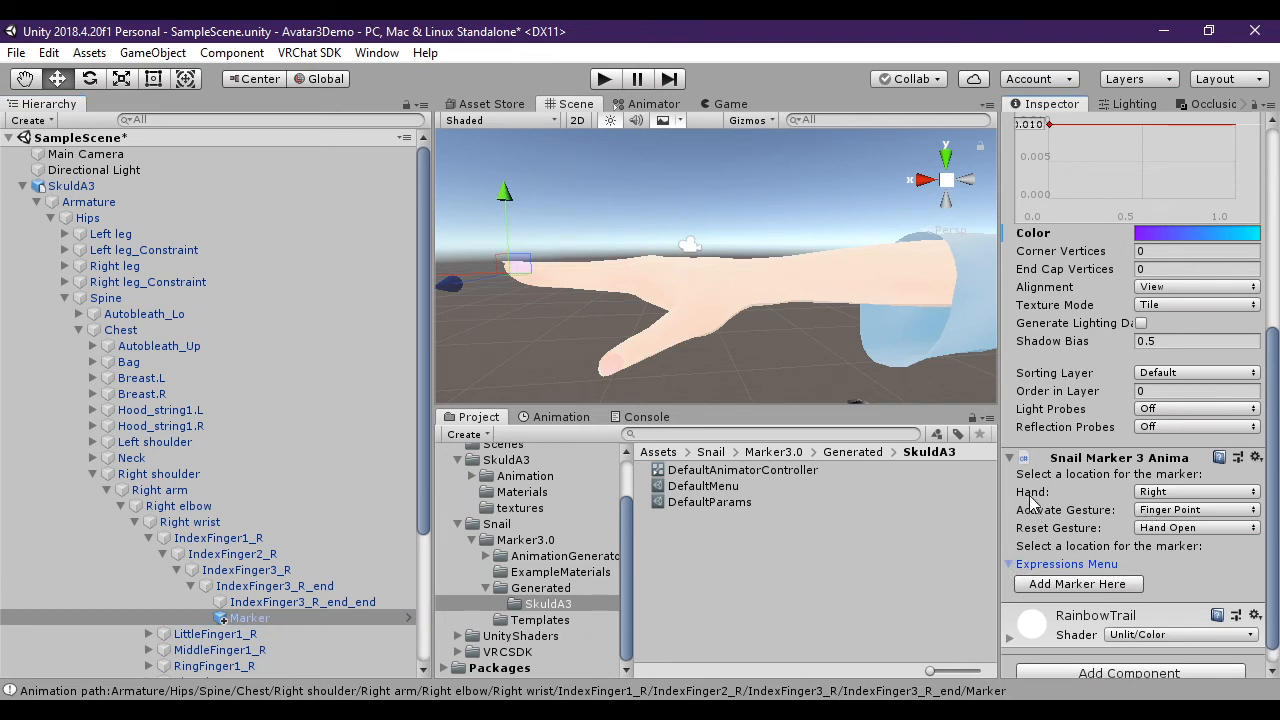
pyautogui.moveTo(1170, 504)
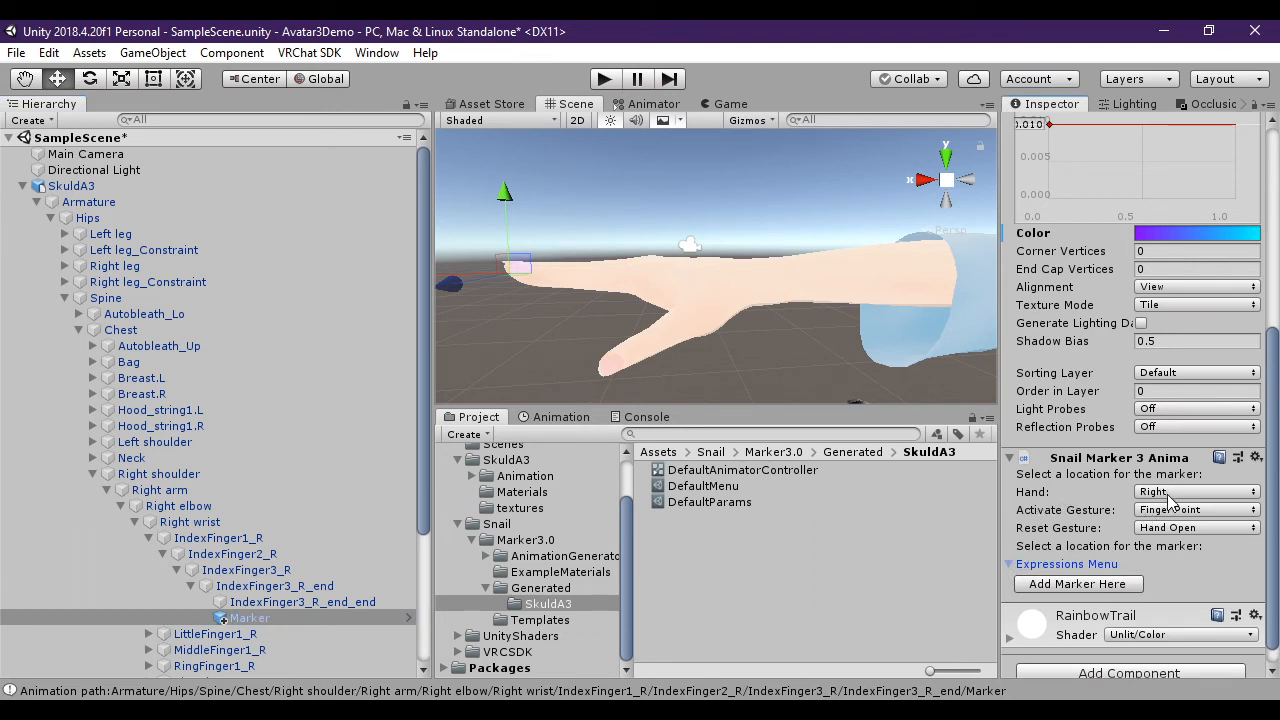
pyautogui.moveTo(1130, 524)
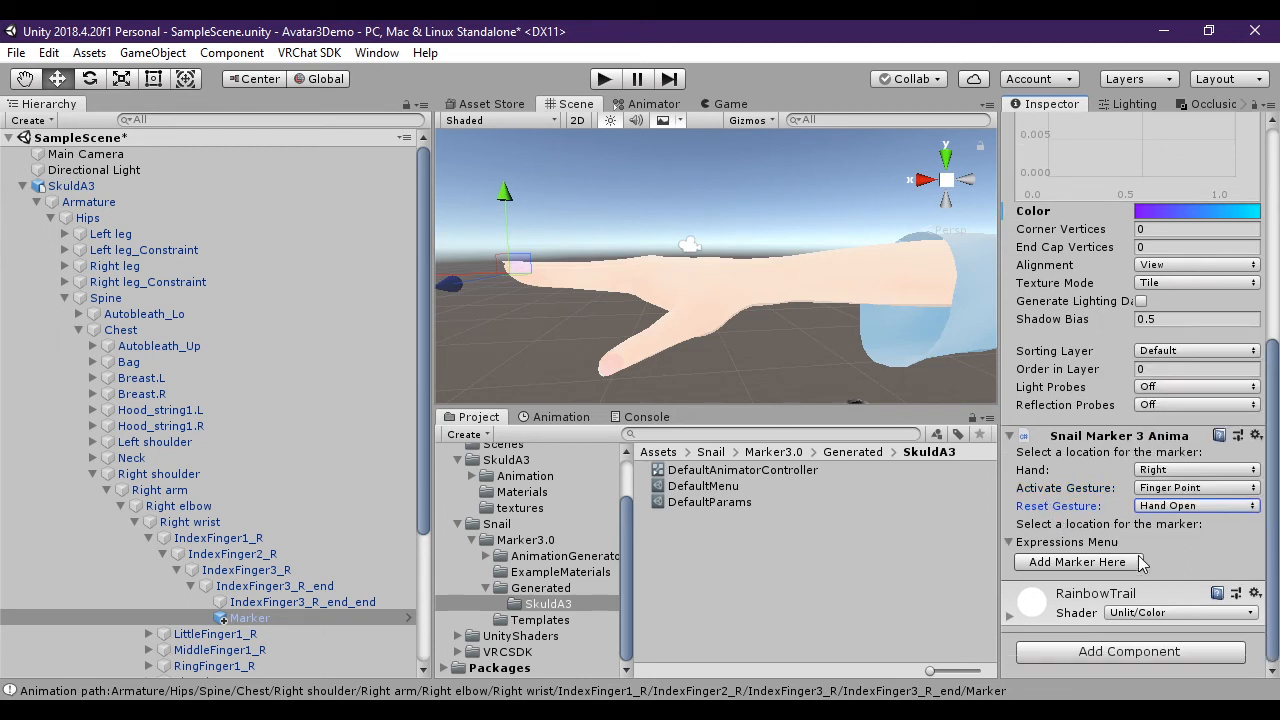
pyautogui.moveTo(1130, 530)
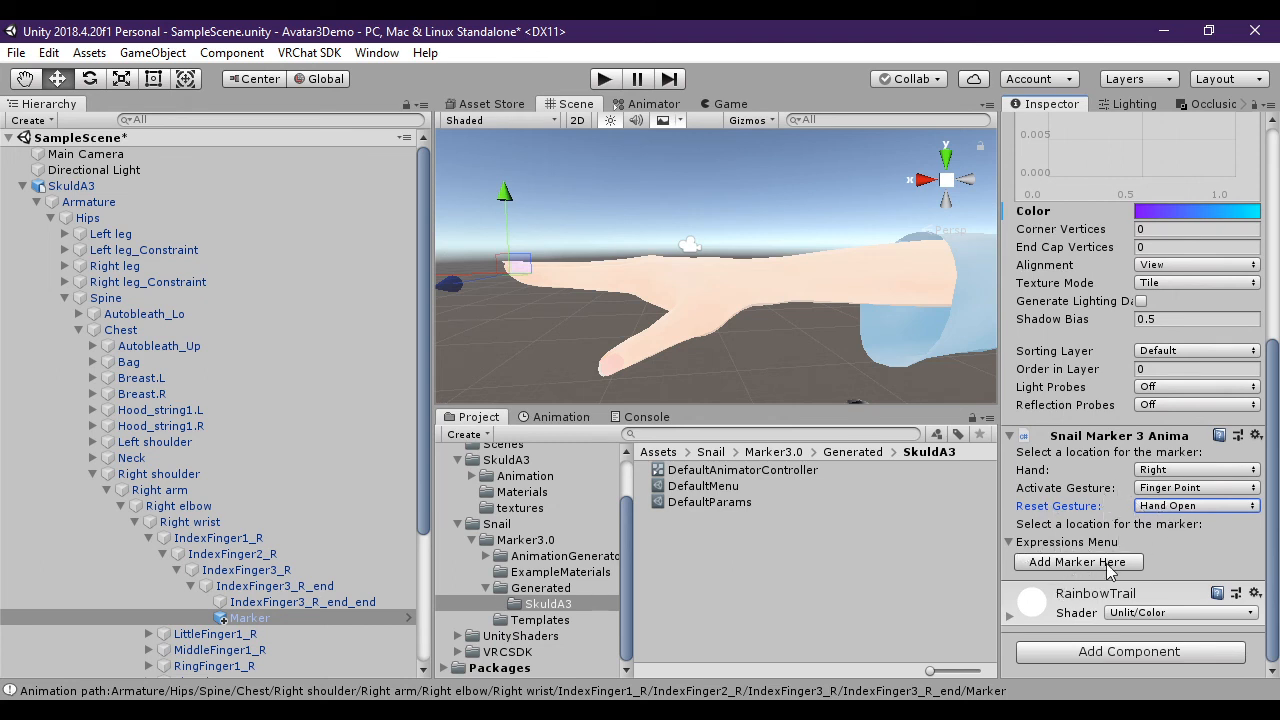
# Add Marker Here to generate Drawing, EraseAll, MarkerOff and MarkerOn, then select DefaultAnimatorController.
pyautogui.click(1078, 560)
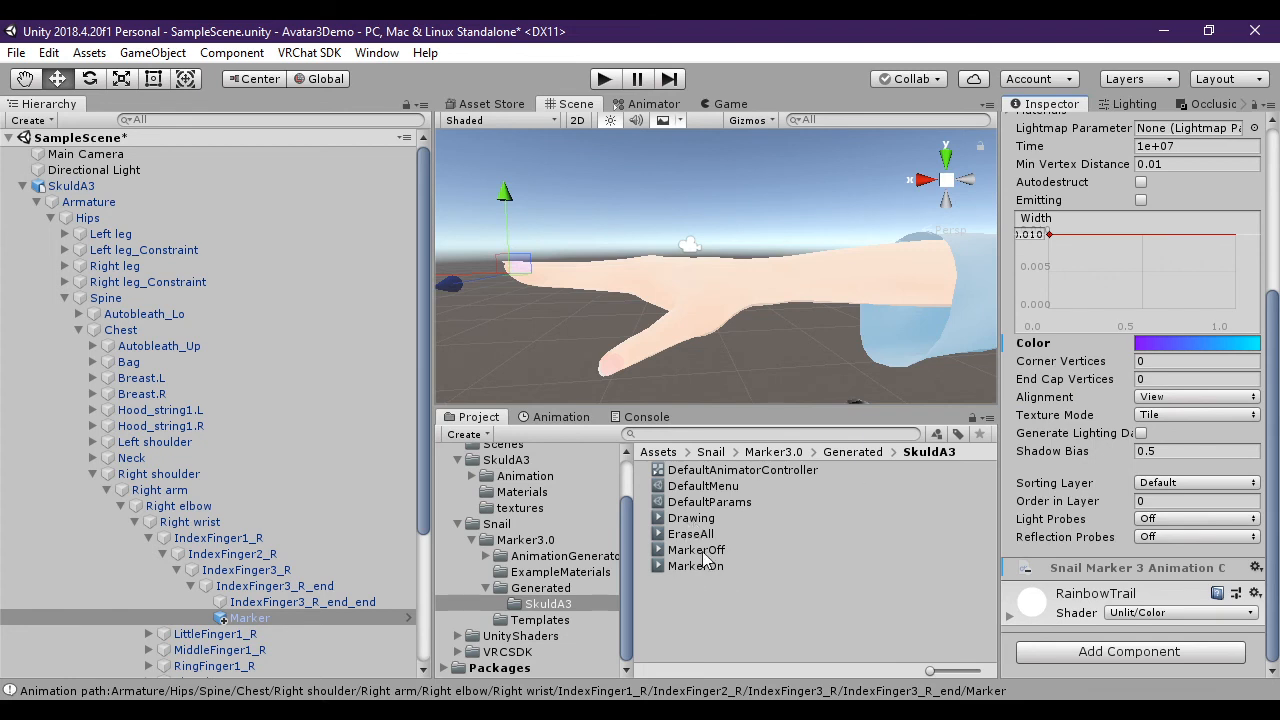
pyautogui.click(742, 470)
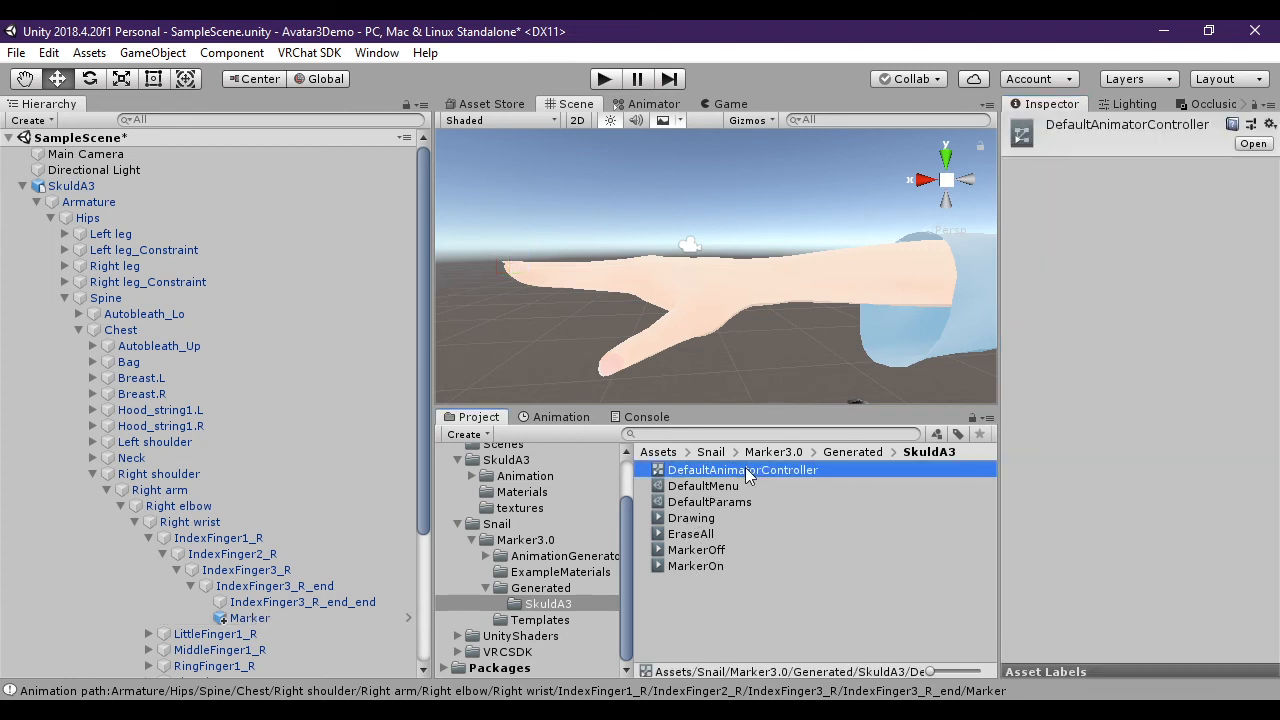
pyautogui.doubleClick(742, 470)
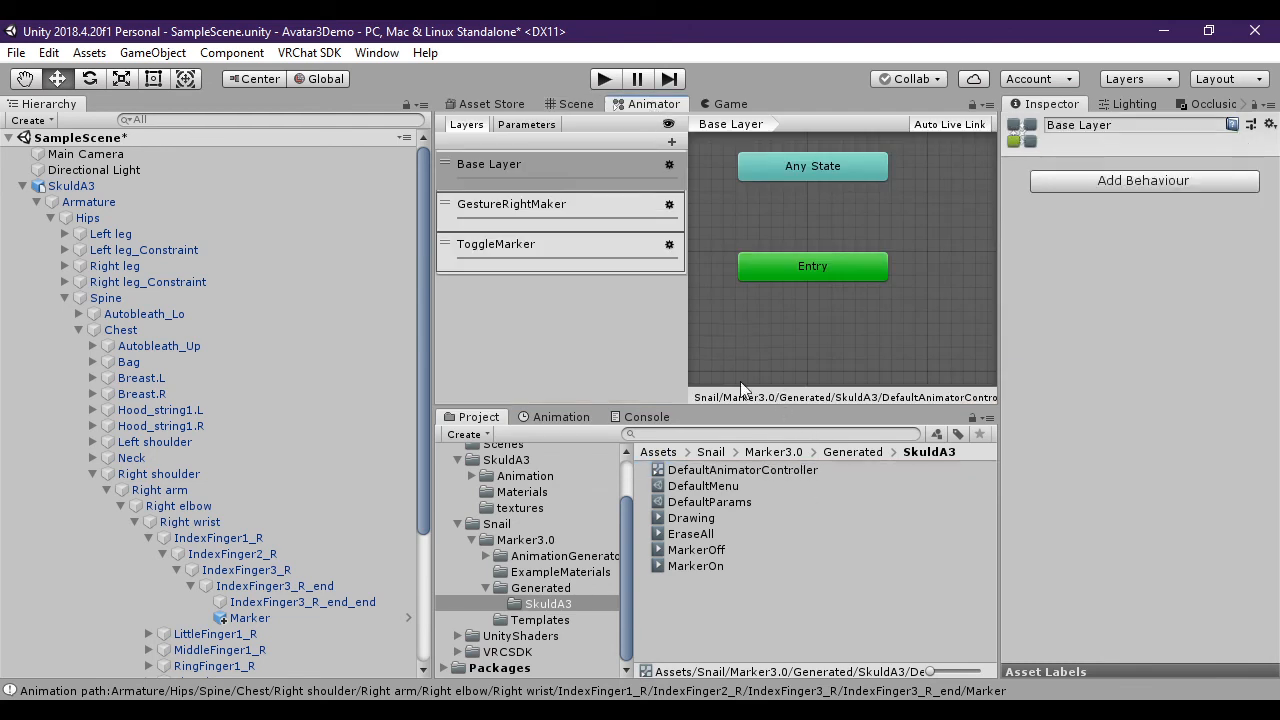
pyautogui.click(512, 204)
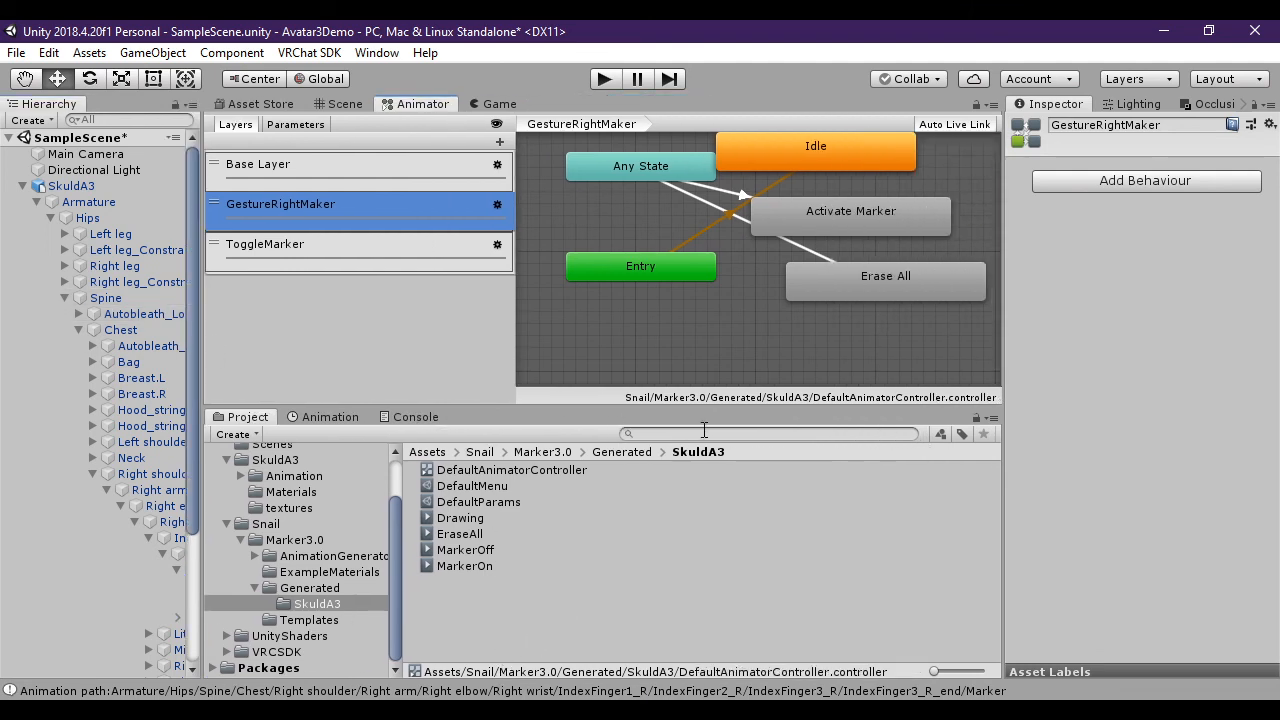
pyautogui.click(264, 244)
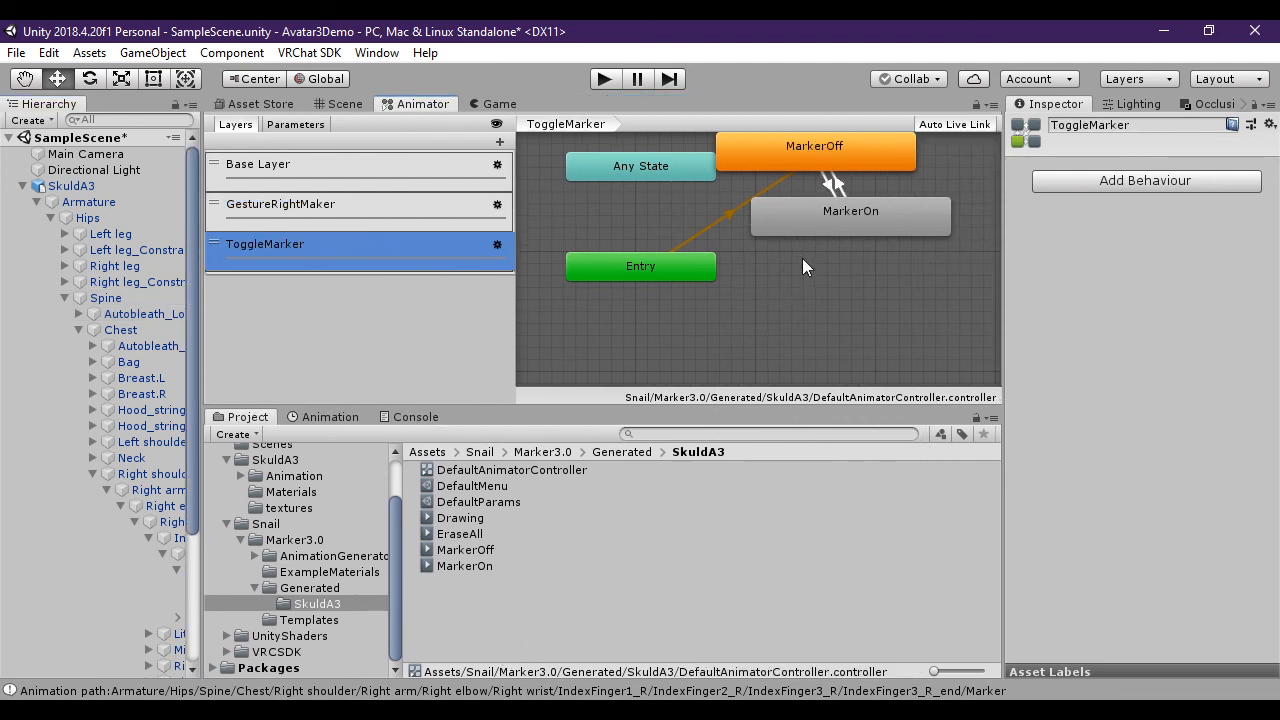
pyautogui.click(296, 124)
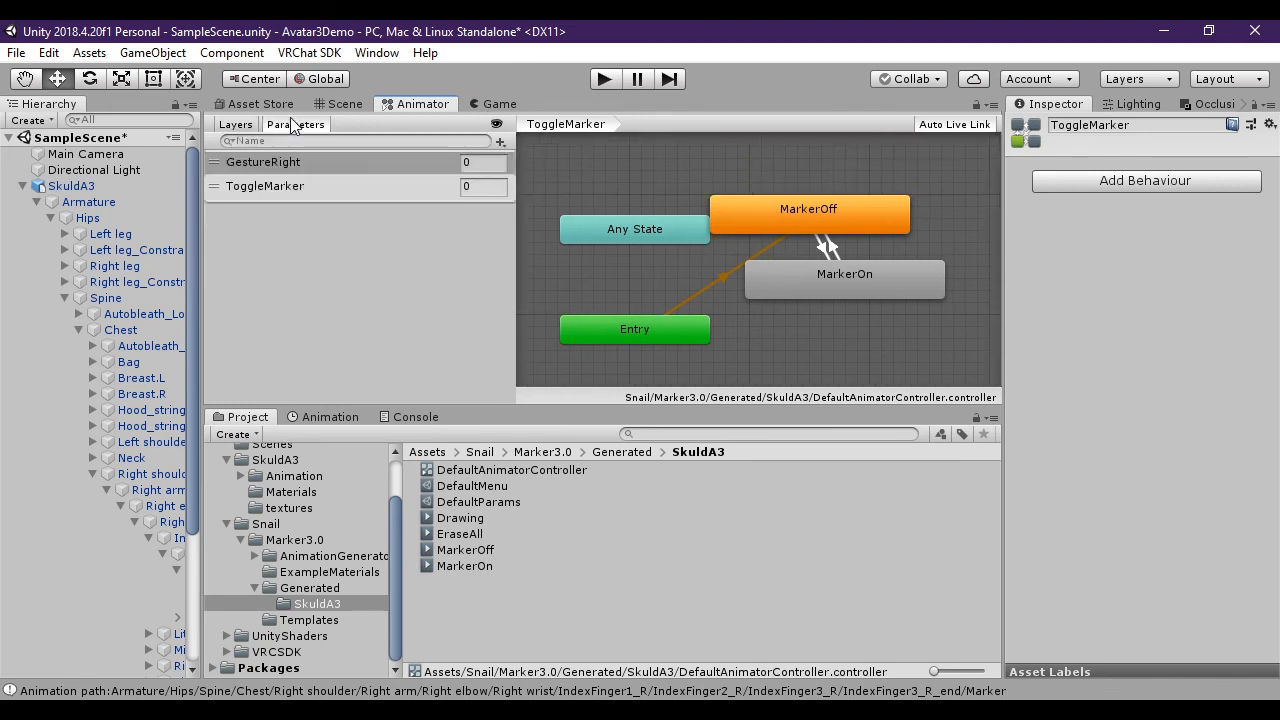
pyautogui.click(290, 186)
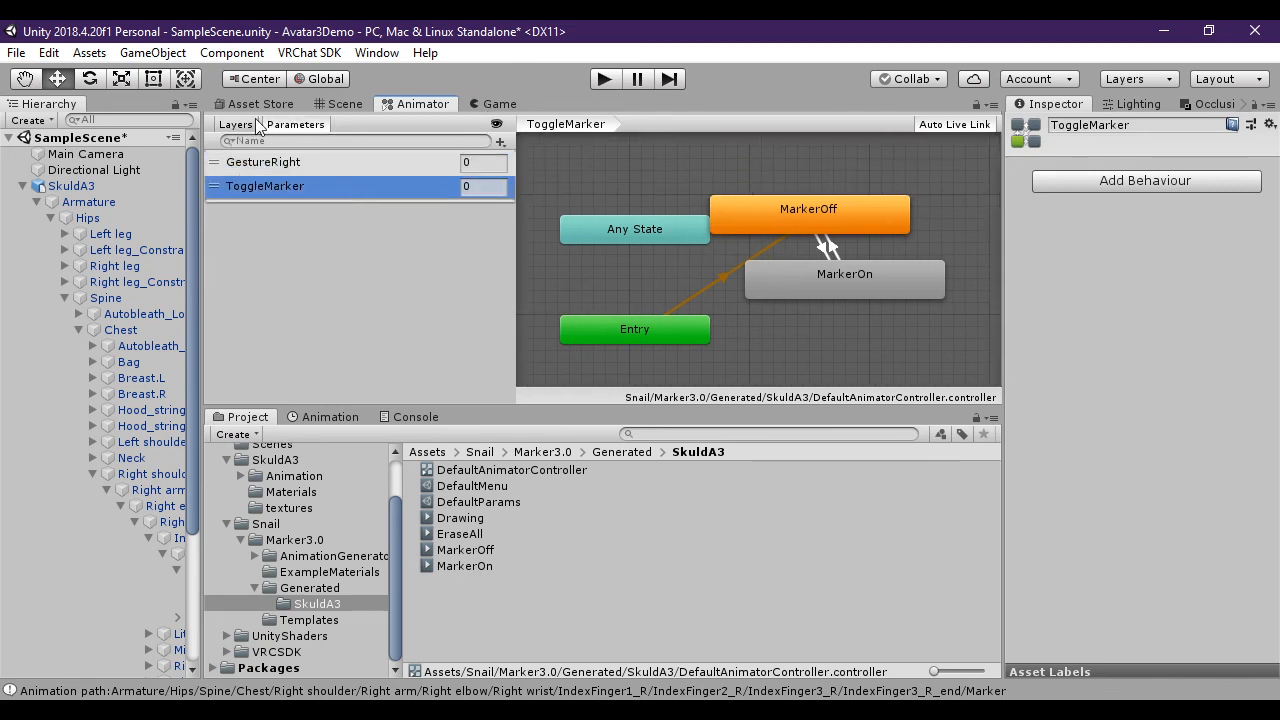
pyautogui.click(344, 104)
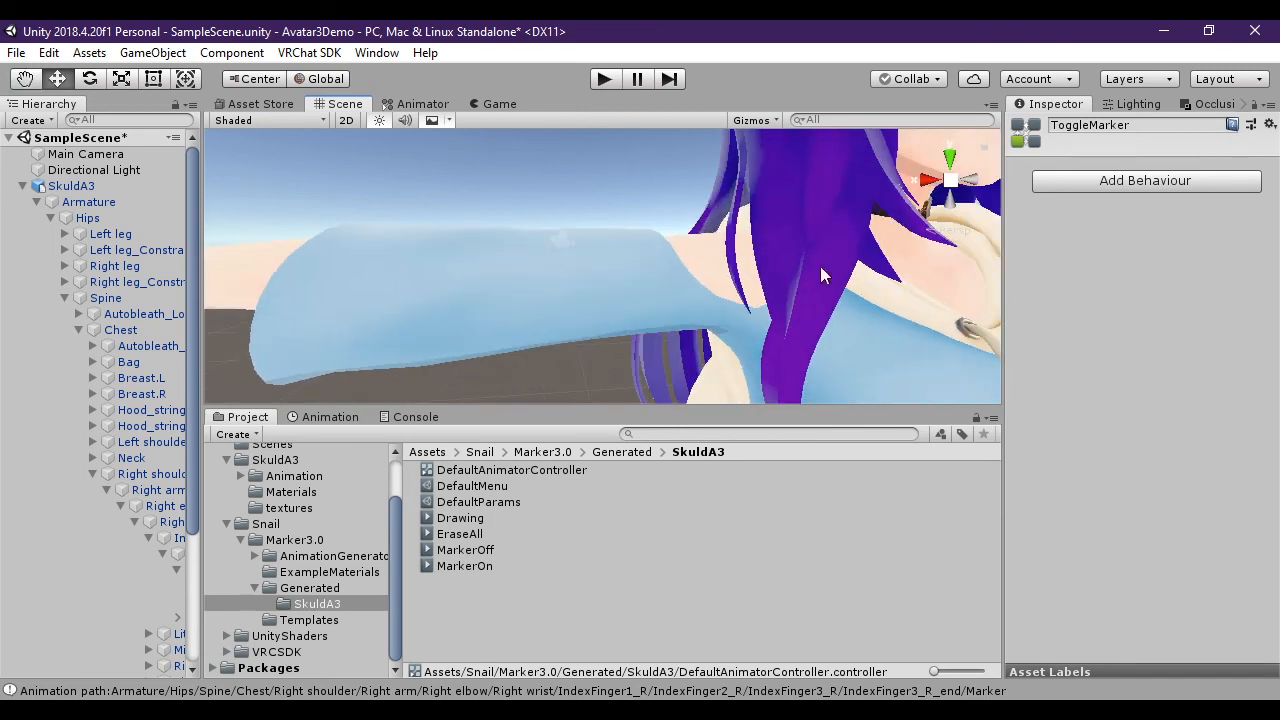
pyautogui.scroll(-3)
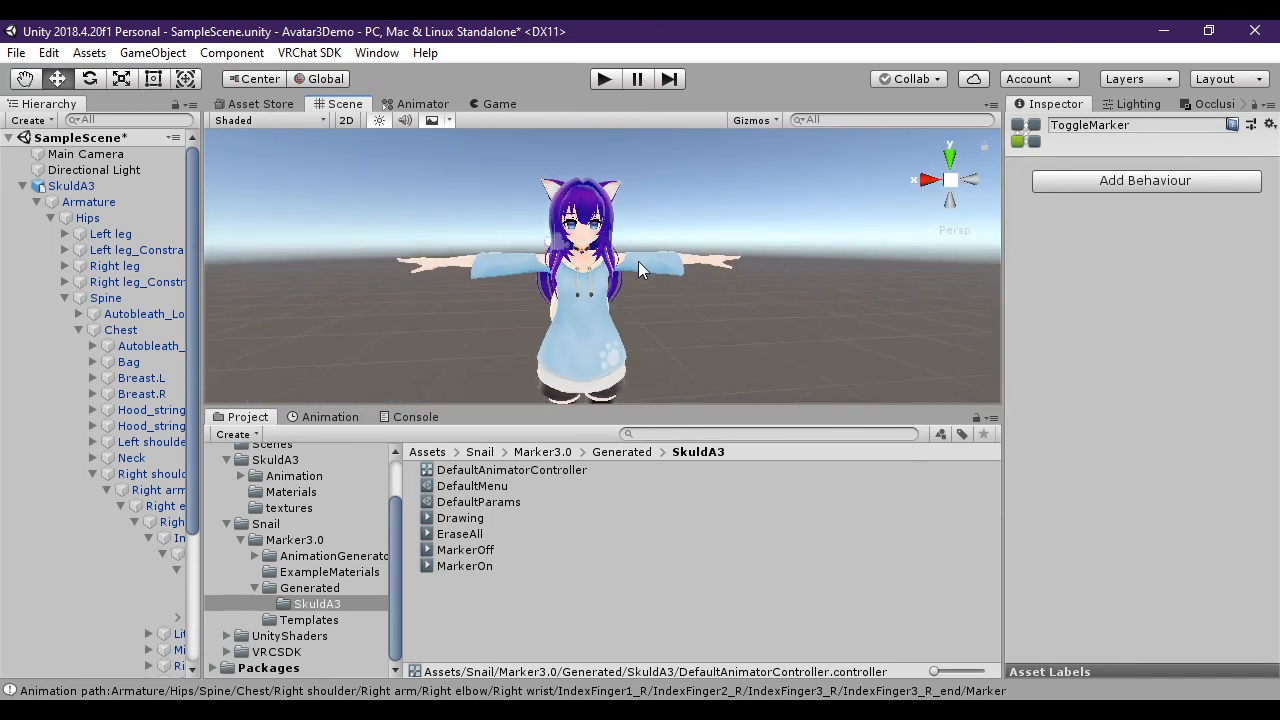